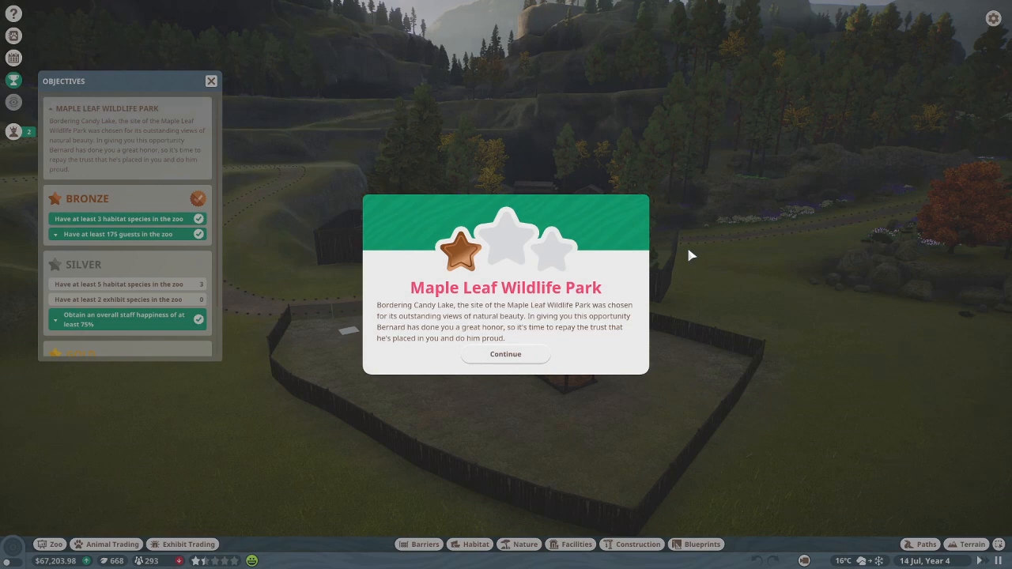
mouse_move(544, 339)
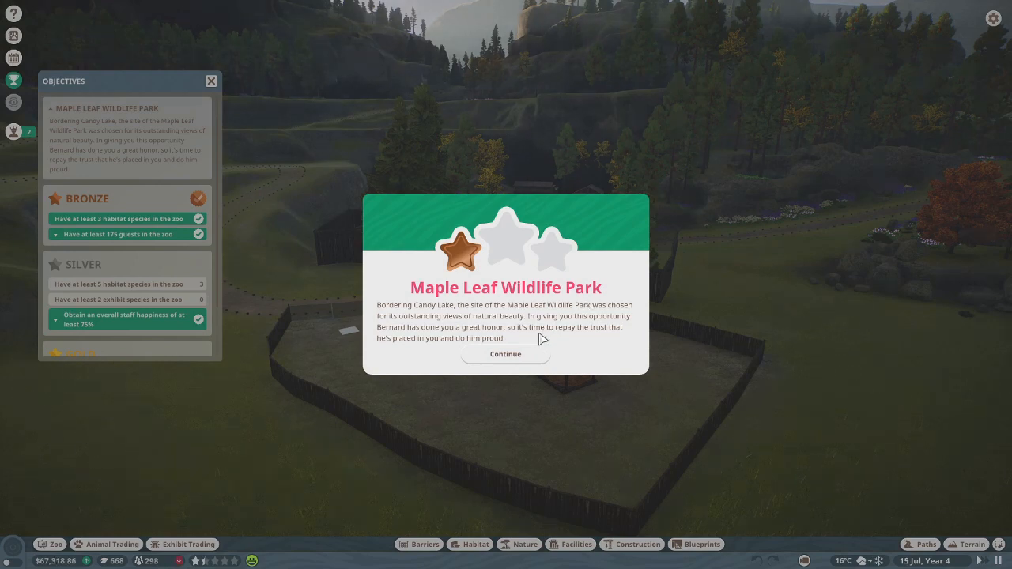
Step: Dismiss the Maple Leaf Wildlife Park intro card to reveal the bronze and silver objectives
click(506, 355)
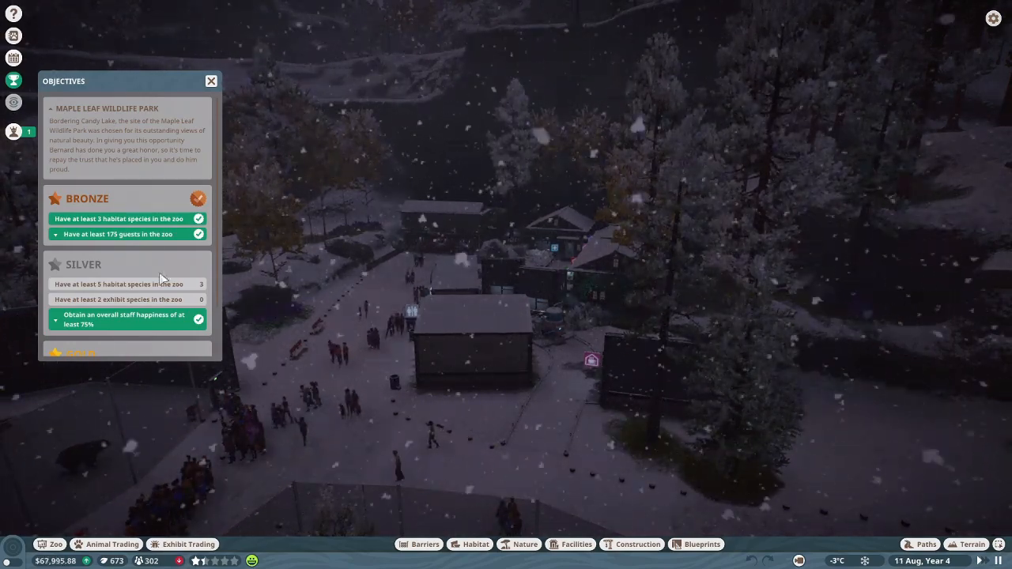
Step: Scroll over the park until the Timber Wolf Research Completed notice appears
scroll(down, 3)
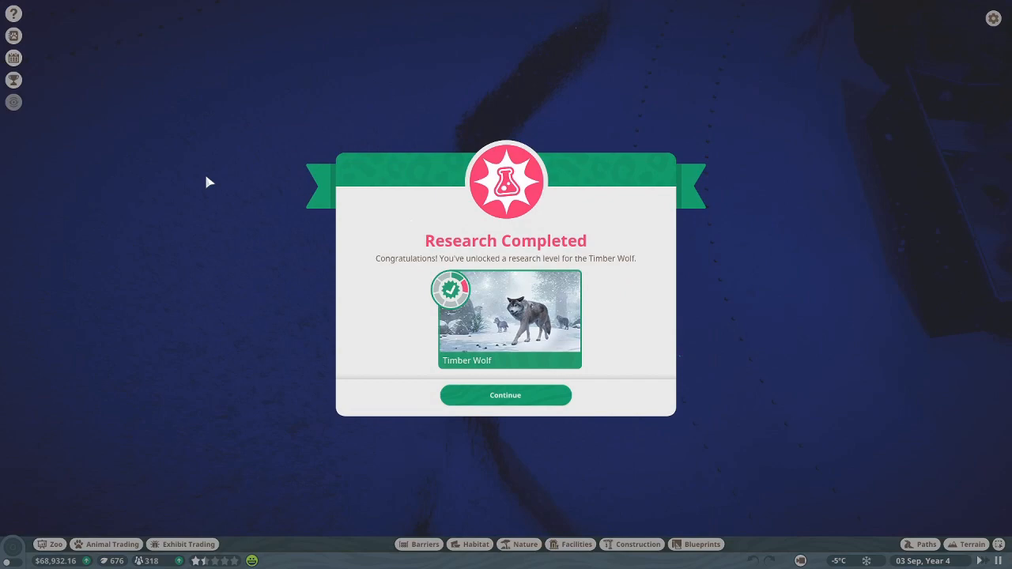
Step: Dismiss the research notice, close Vet Research, and show the Timber Wolf habitat item catalogue
click(506, 396)
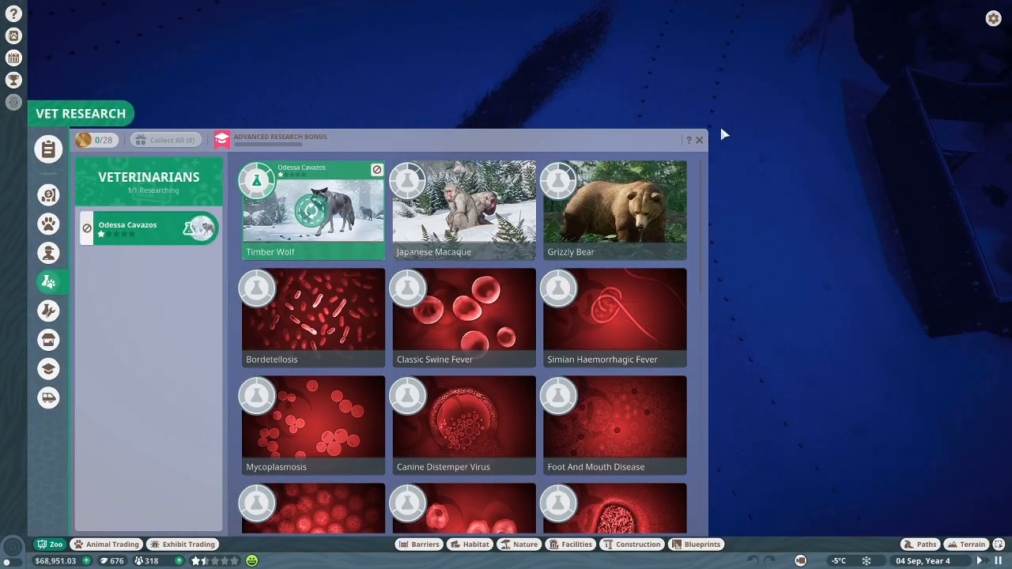
click(699, 139)
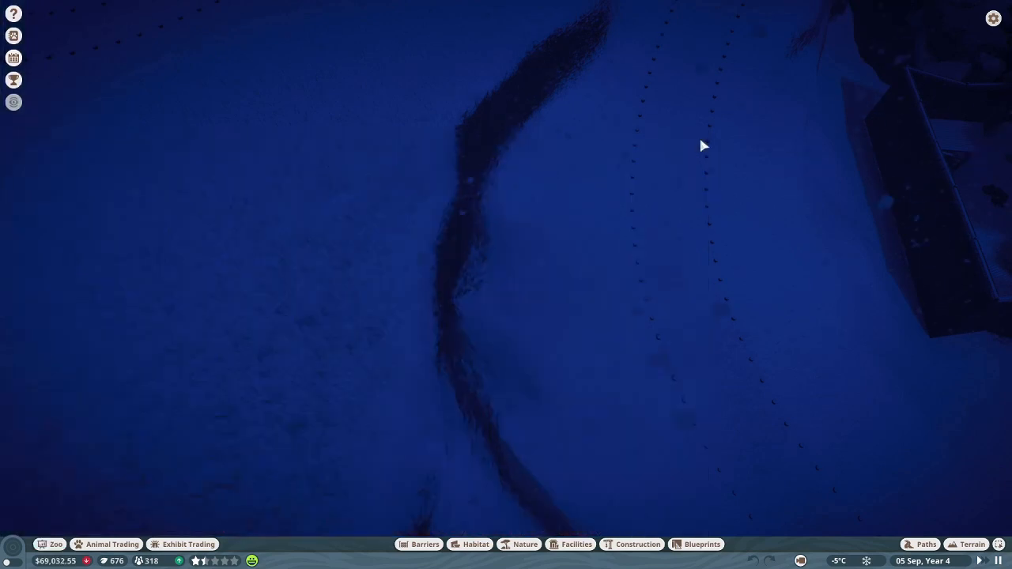
click(474, 544)
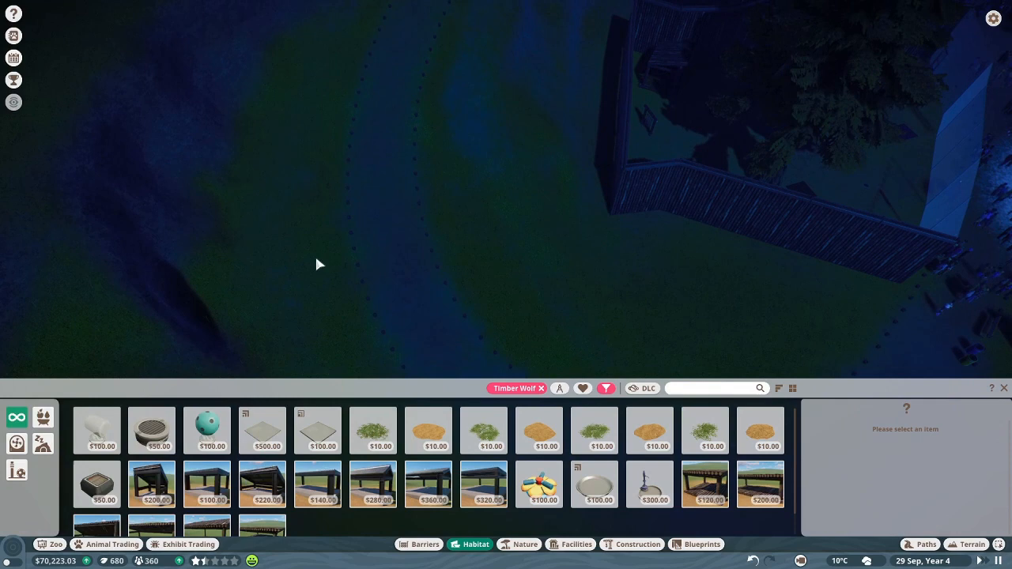
mouse_move(17, 471)
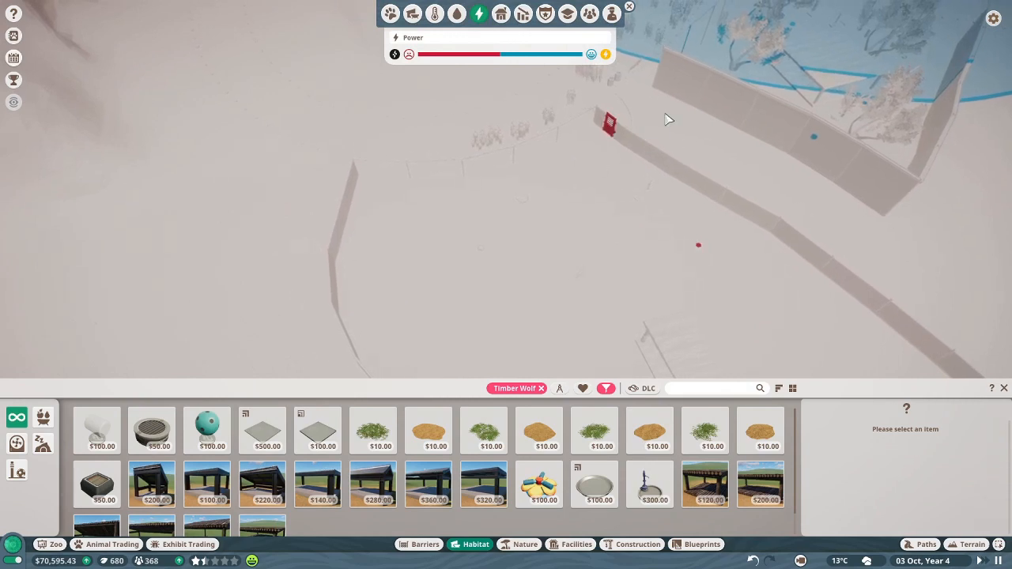
Step: Check the water coverage overlay, then return to the power coverage view
click(458, 13)
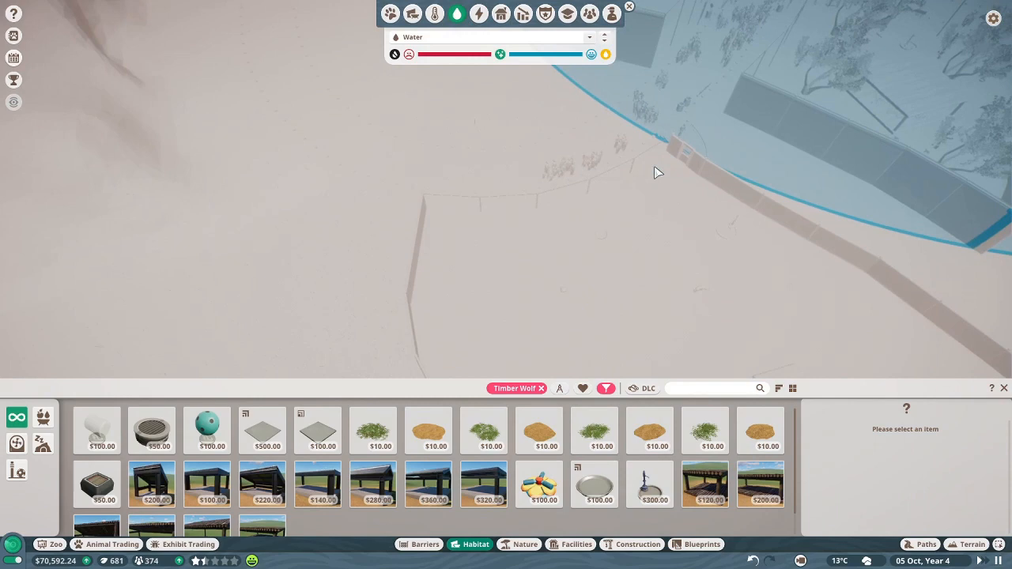
click(589, 38)
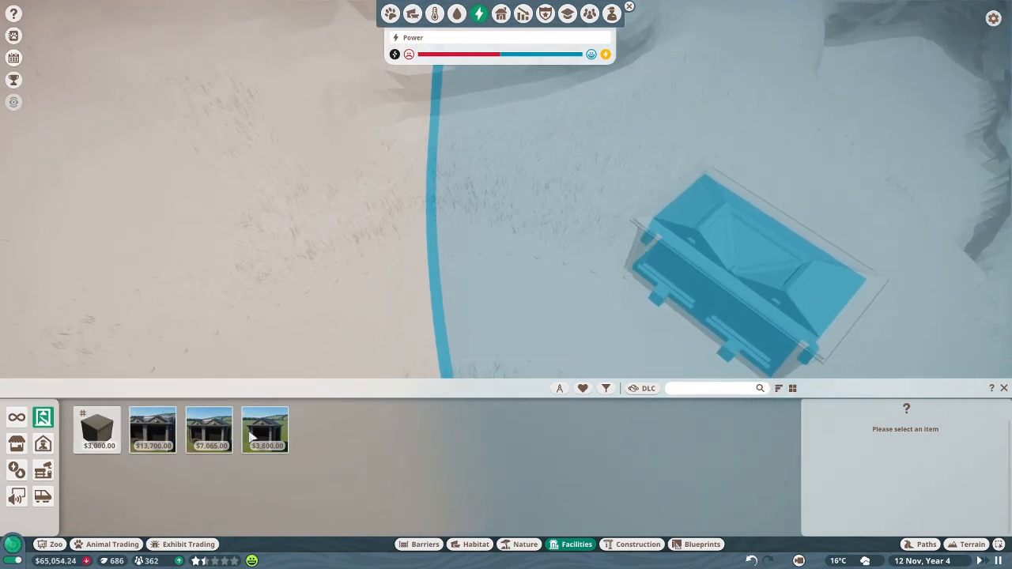
Step: Place the exhibit building on the ground beside the curved path
click(266, 430)
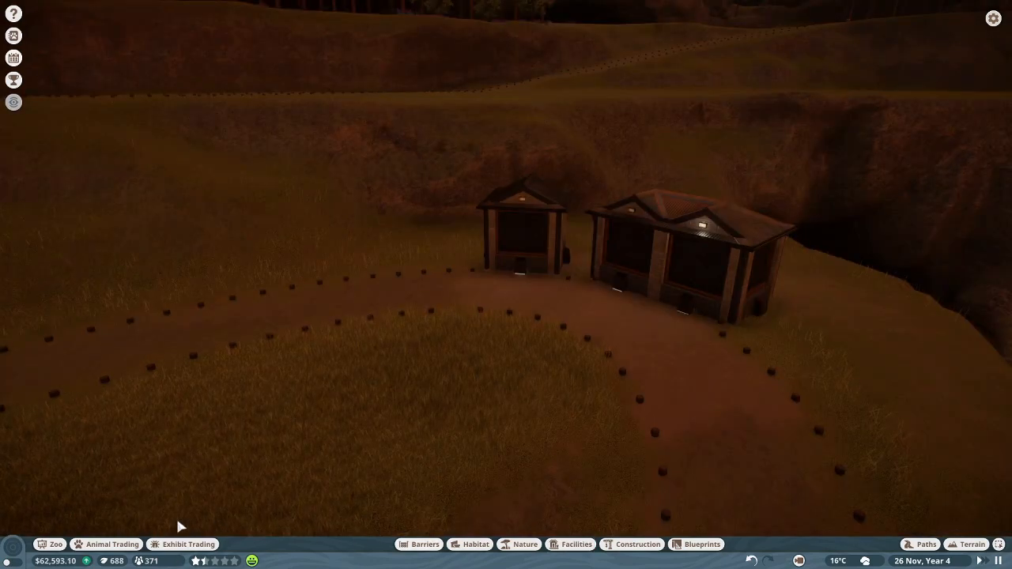
Step: Adopt a Giant Tiger Land Snail from the exhibit animal market
click(106, 544)
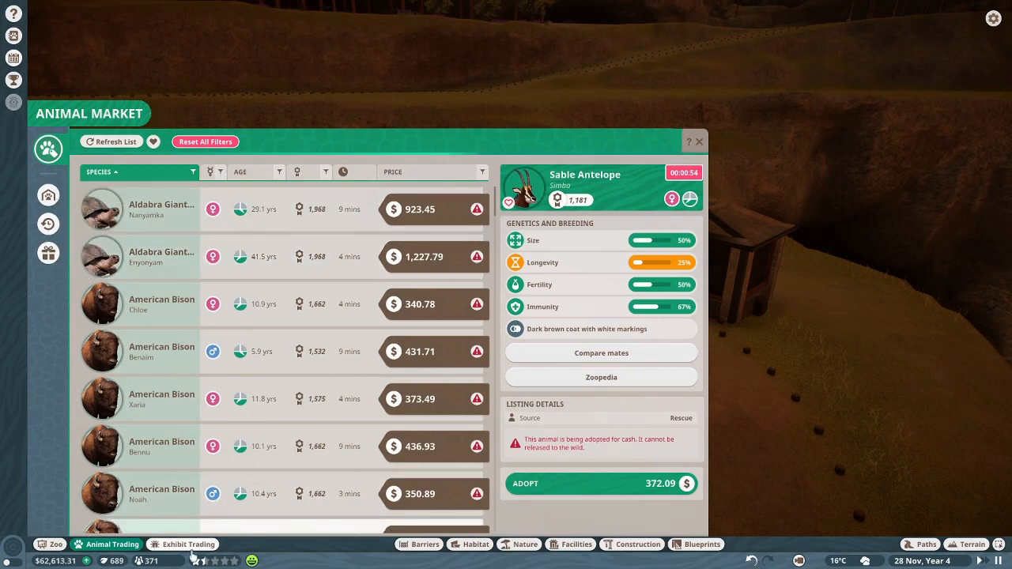
click(189, 544)
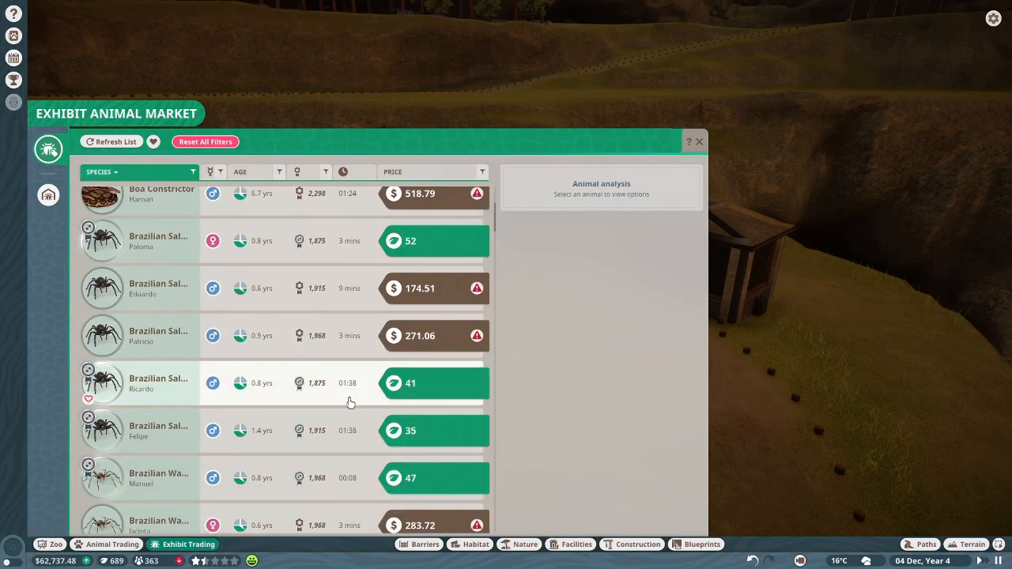
scroll(down, 3)
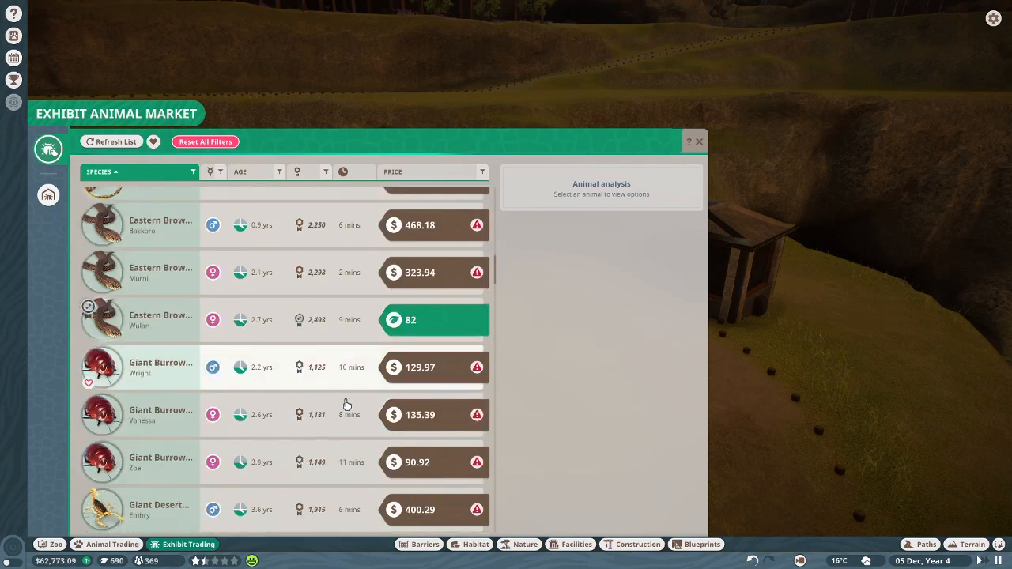
scroll(down, 3)
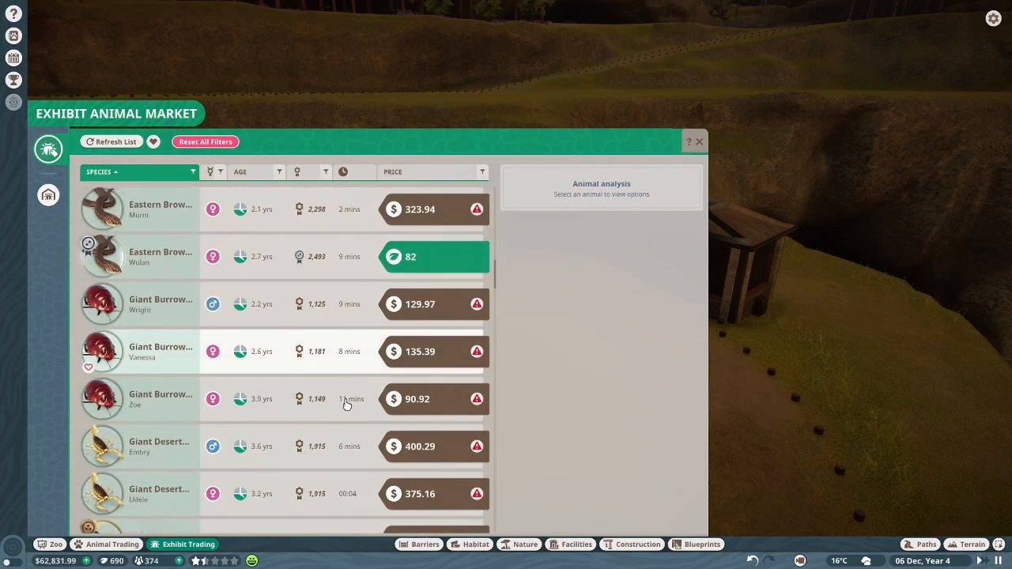
scroll(down, 3)
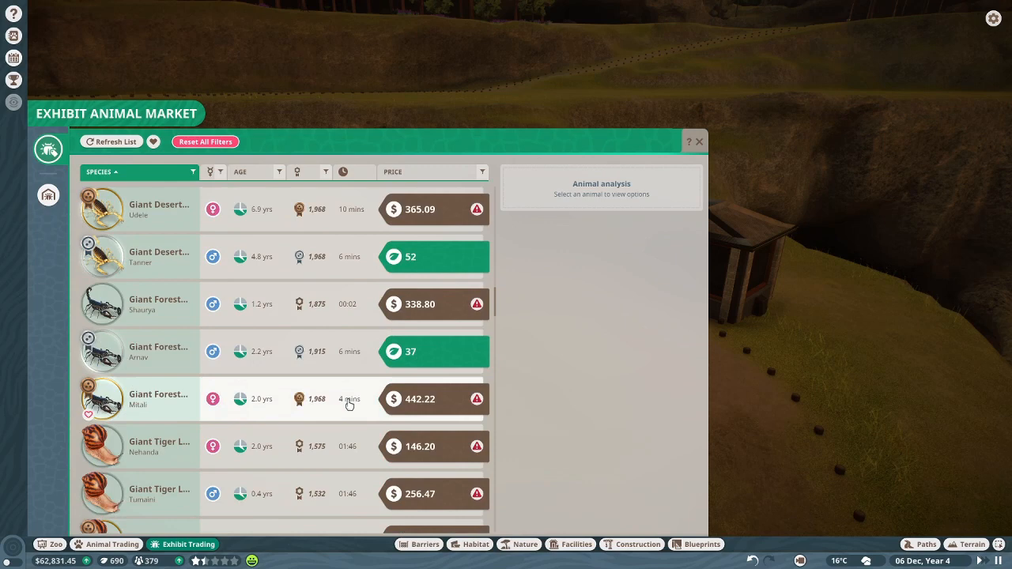
scroll(down, 3)
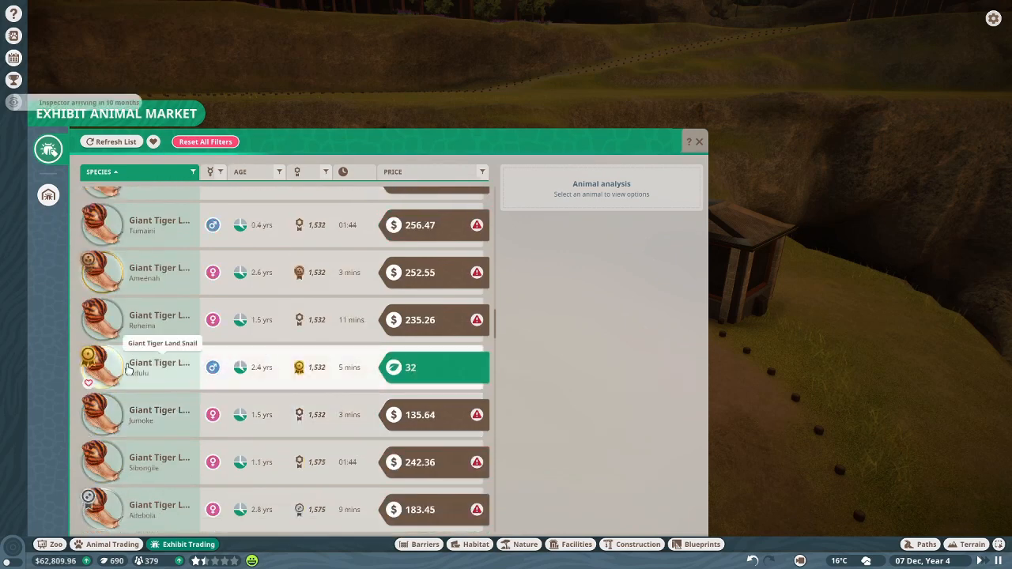
click(158, 367)
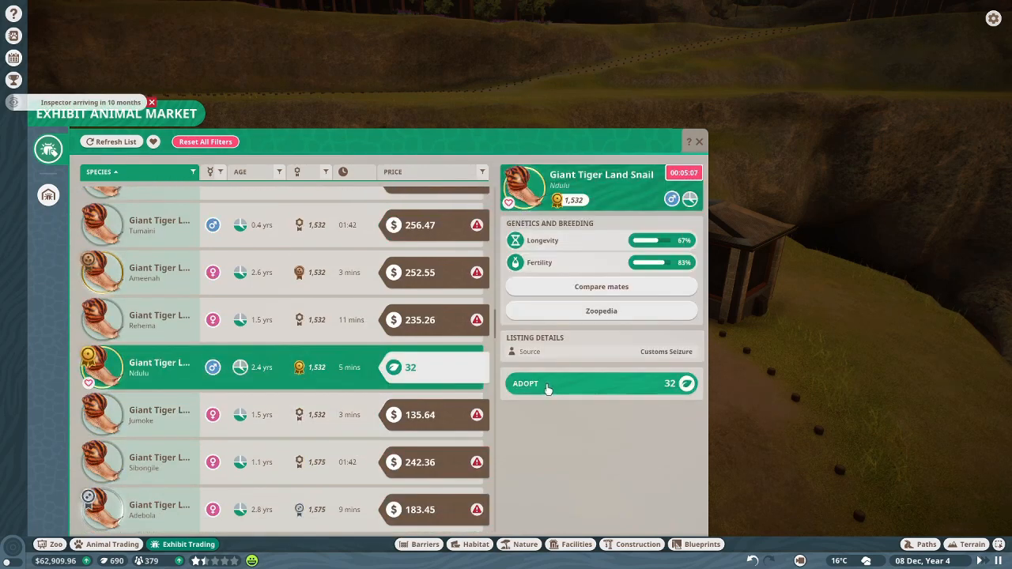
click(525, 385)
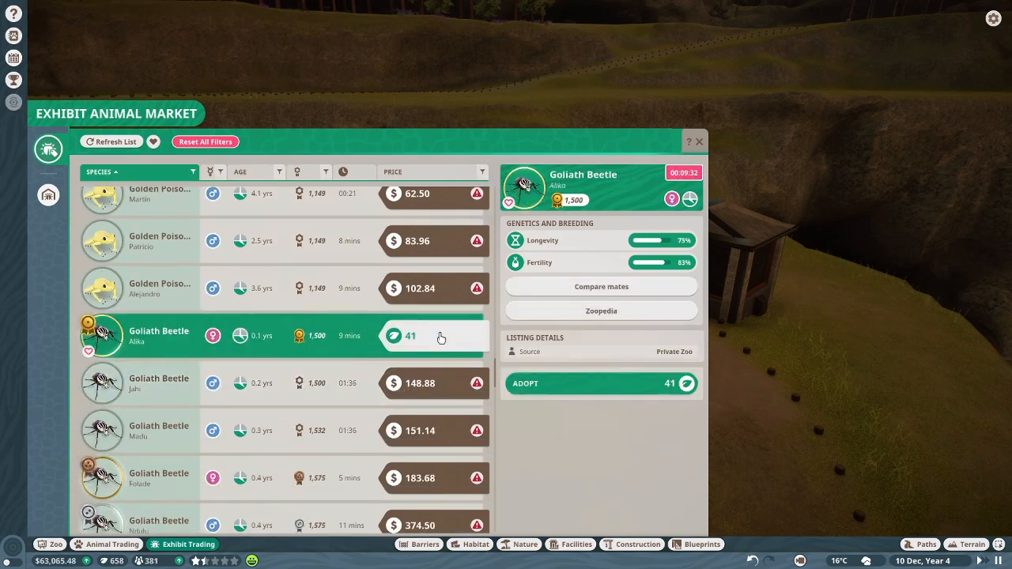
Step: Adopt a Goliath Beetle from the exhibit animal market as well
click(601, 384)
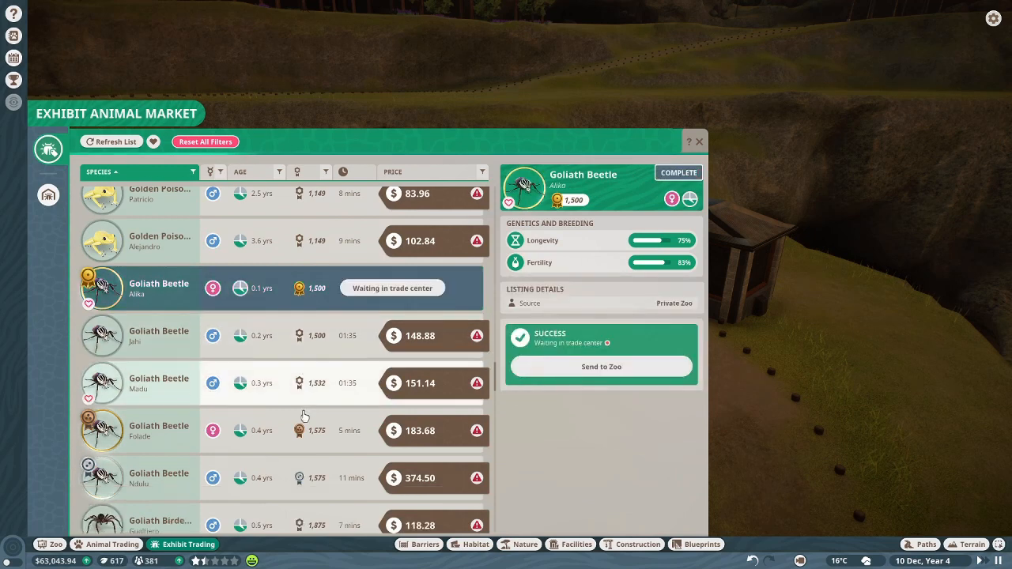
scroll(down, 3)
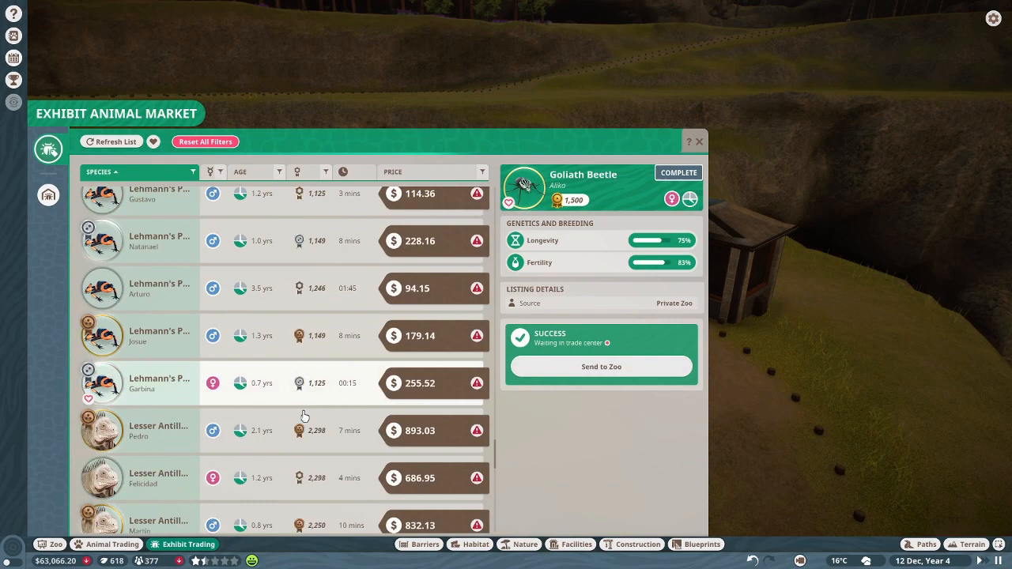
scroll(down, 3)
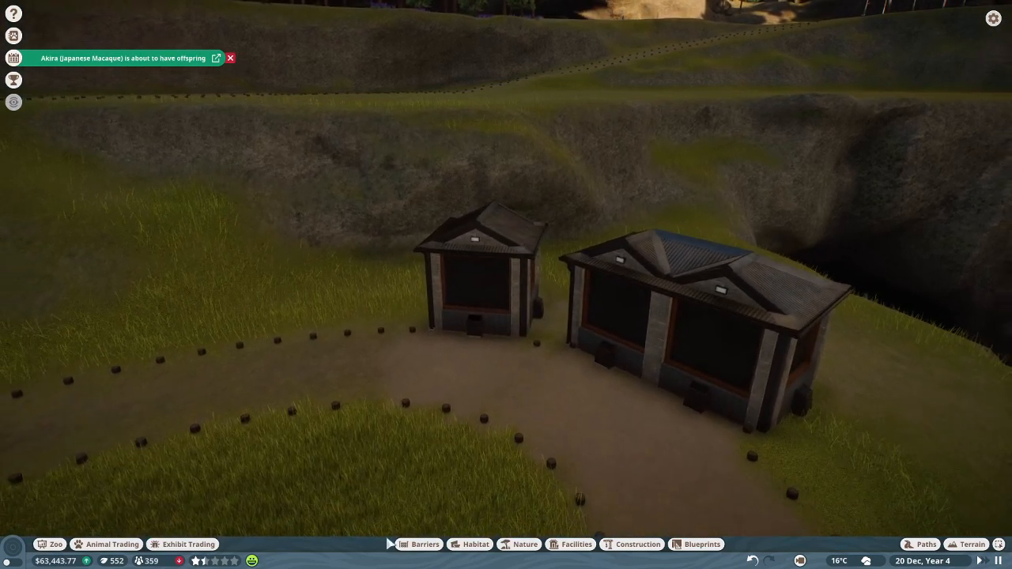
Step: Send the stored Goliath Beetle to the right half of the double exhibit building
click(183, 544)
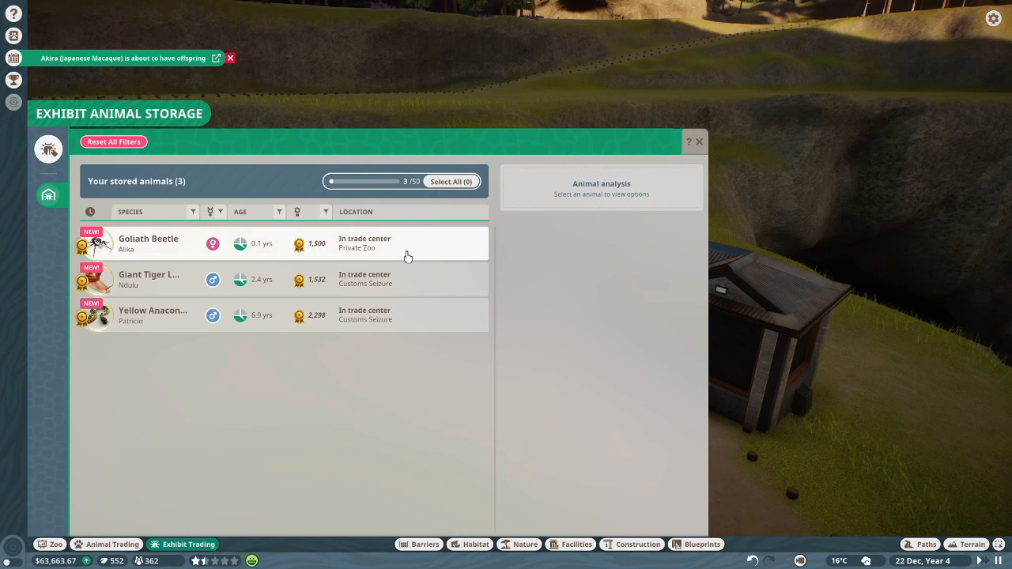
click(149, 243)
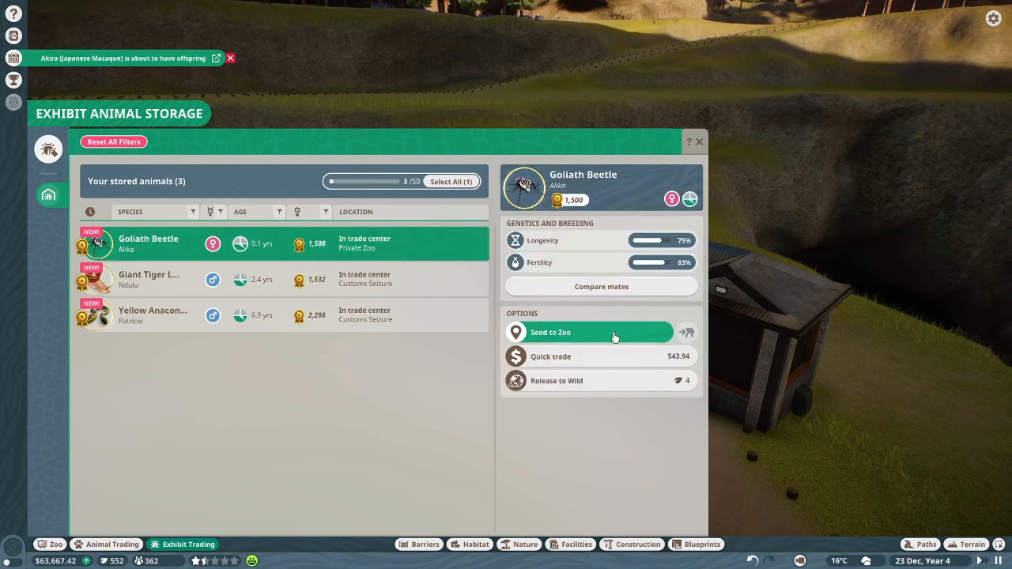
click(551, 332)
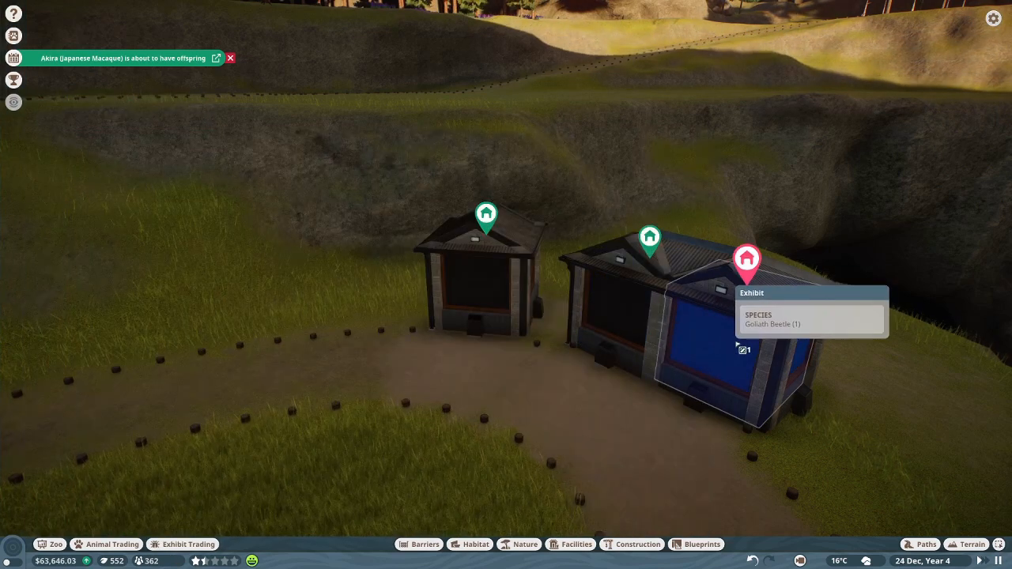
click(187, 544)
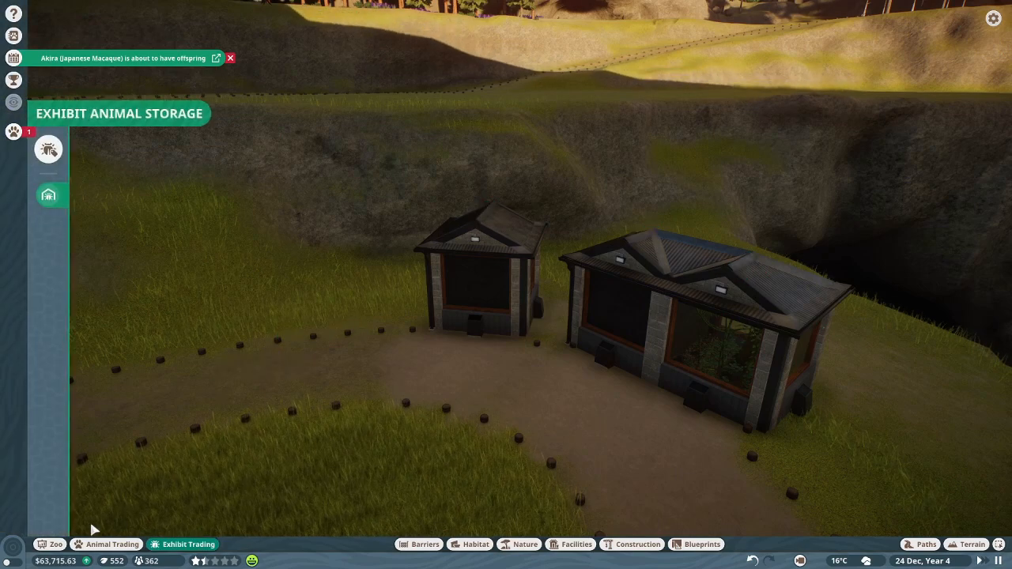
Step: Send the remaining stored exhibit animals to the zoo, emptying storage
click(48, 148)
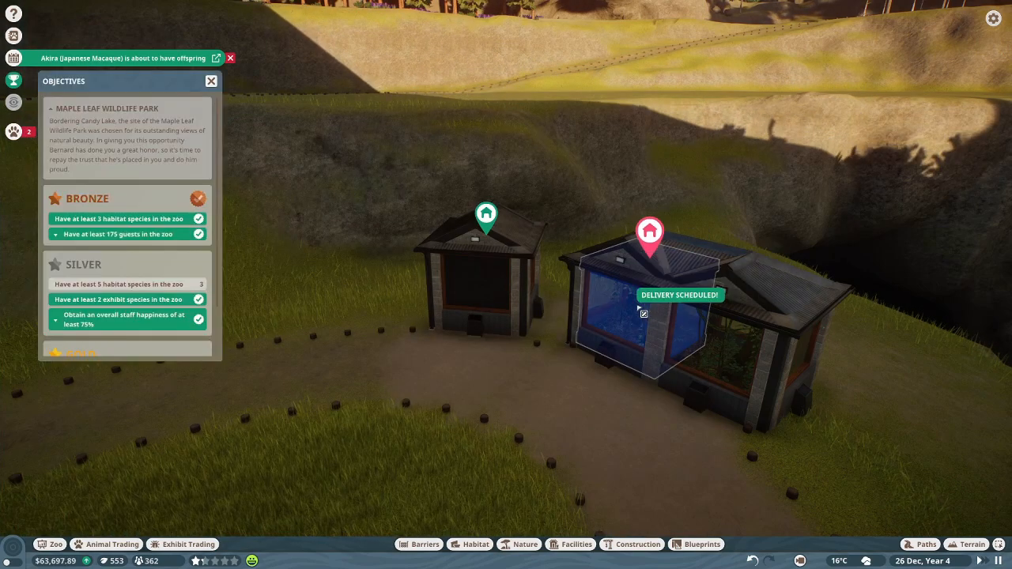
click(183, 544)
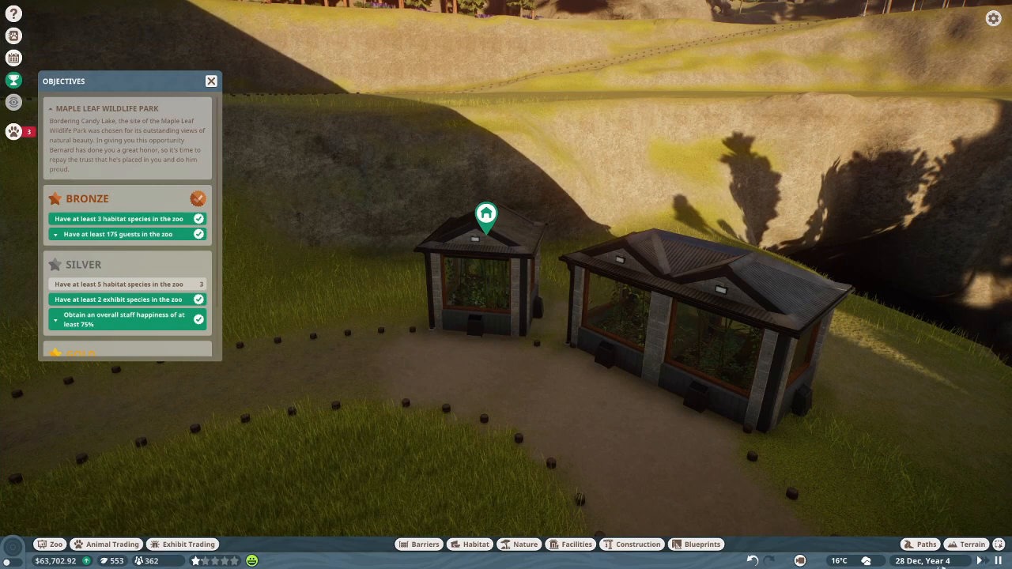
click(184, 544)
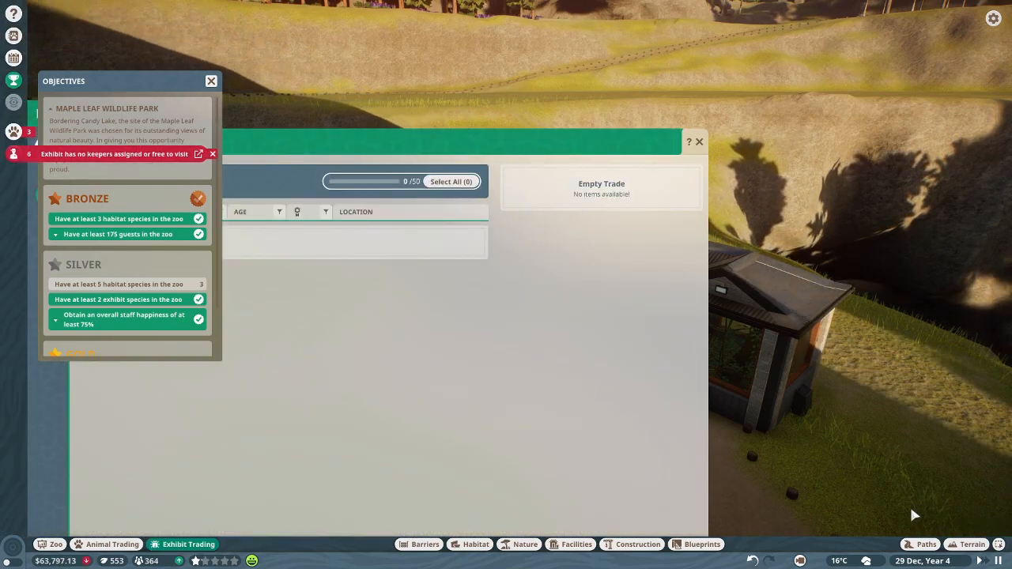
Step: Close the exhibit trading screen to return to the two glass-fronted exhibit houses
click(212, 81)
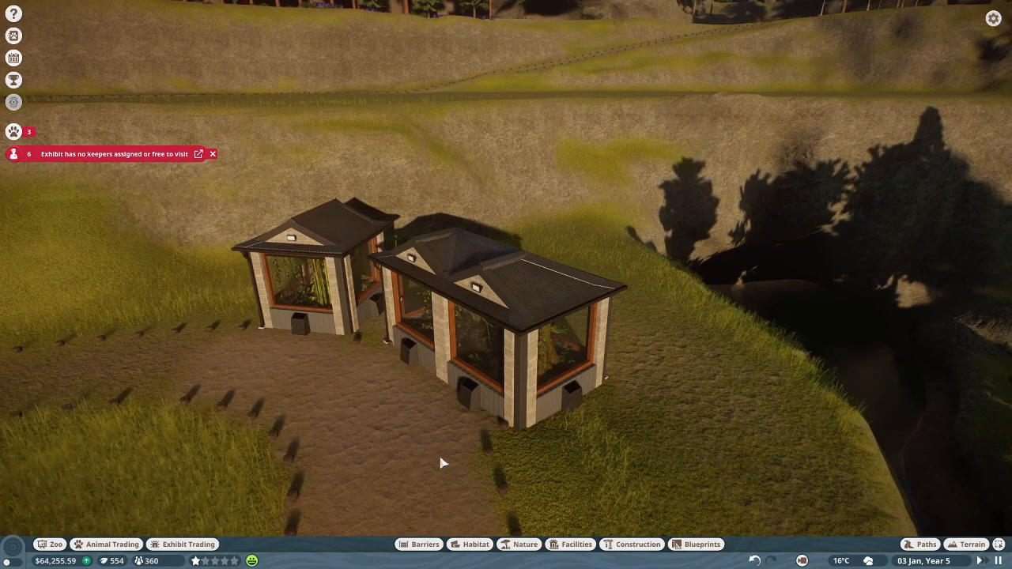
Step: Assign a vet to Timber Wolf research and hire a new keeper placed near the exhibits
click(50, 544)
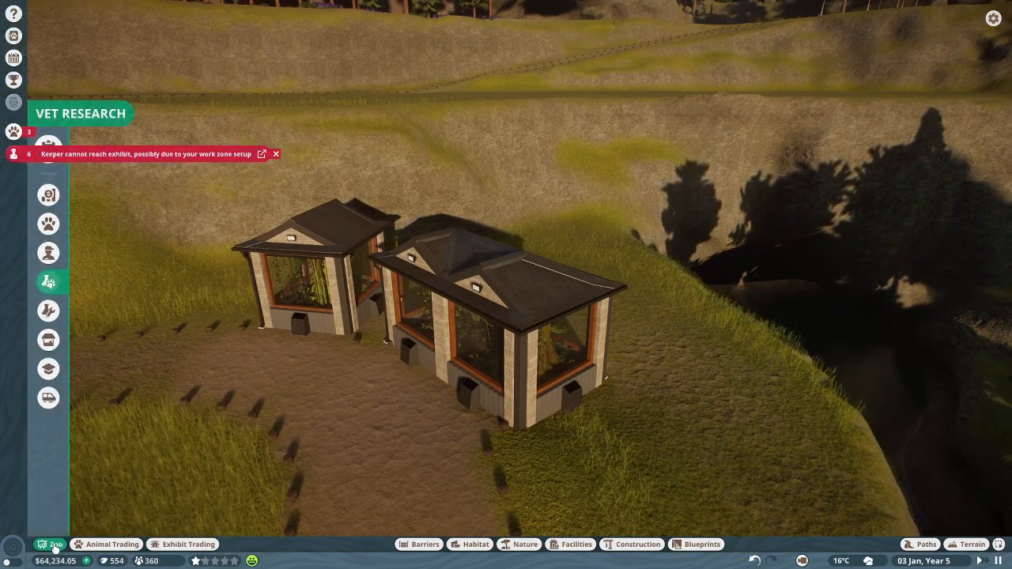
click(47, 281)
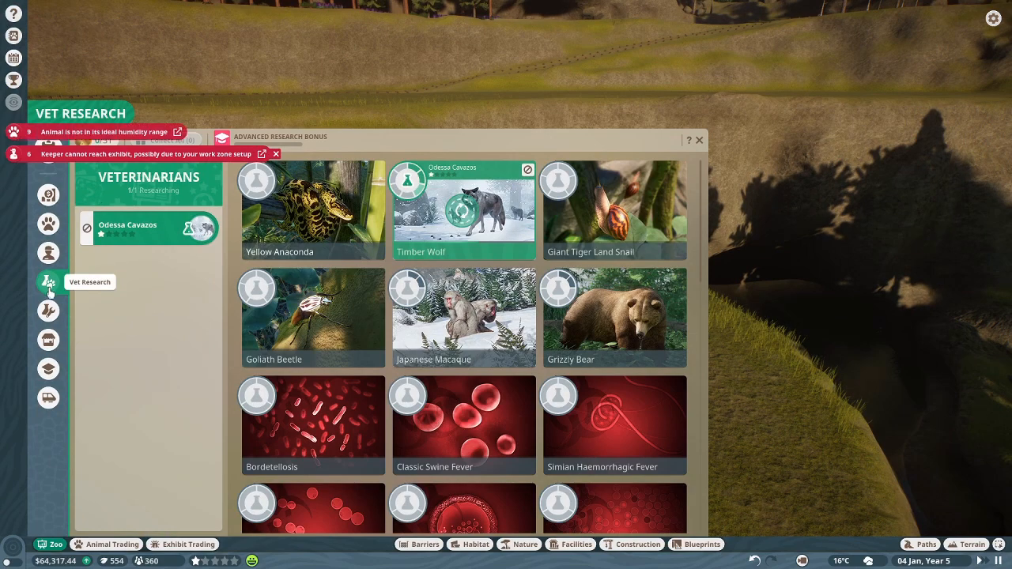
click(47, 253)
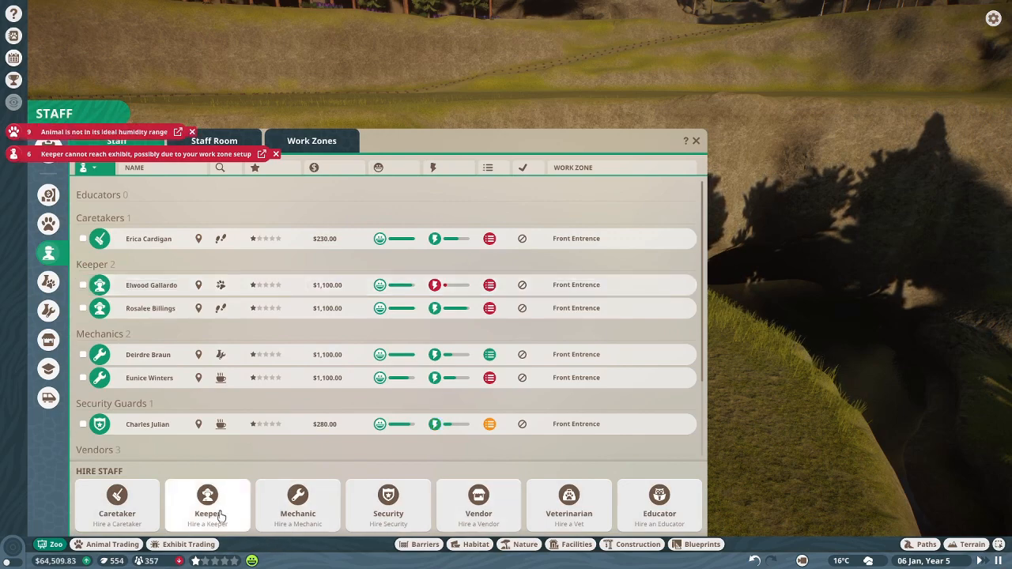
click(696, 141)
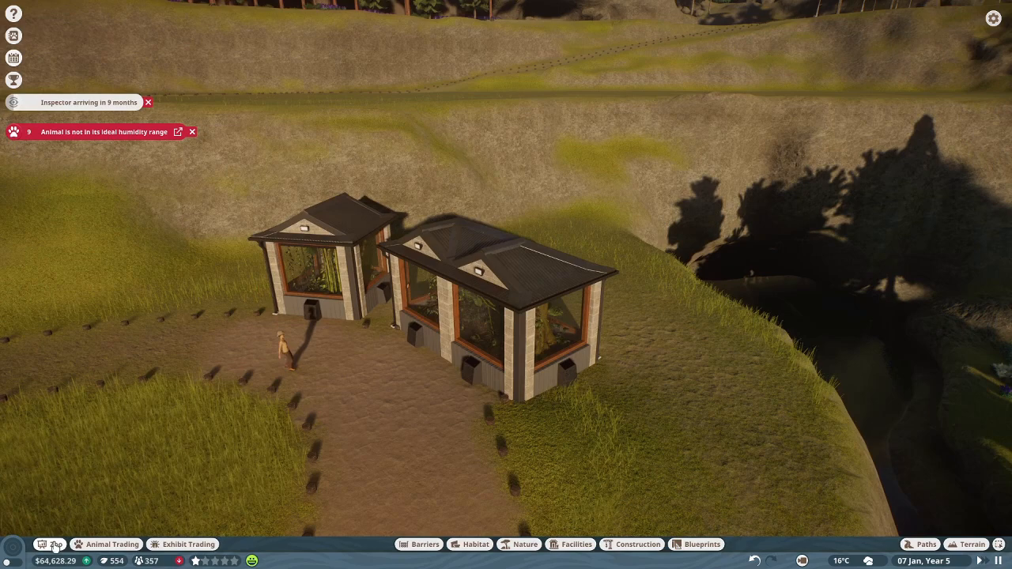
click(49, 253)
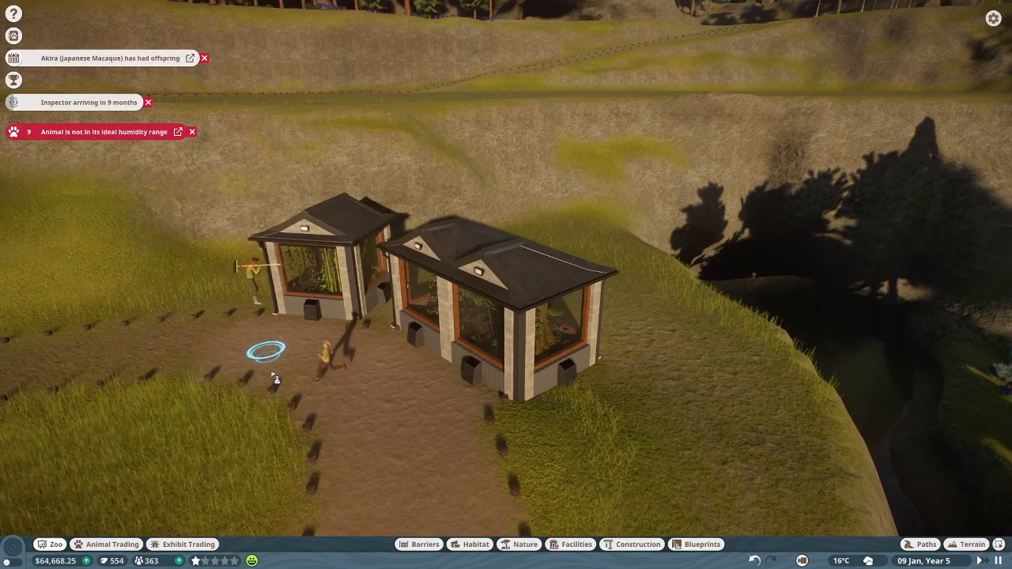
Step: Hire a caretaker and a second vet and place them beside the exhibits
click(51, 544)
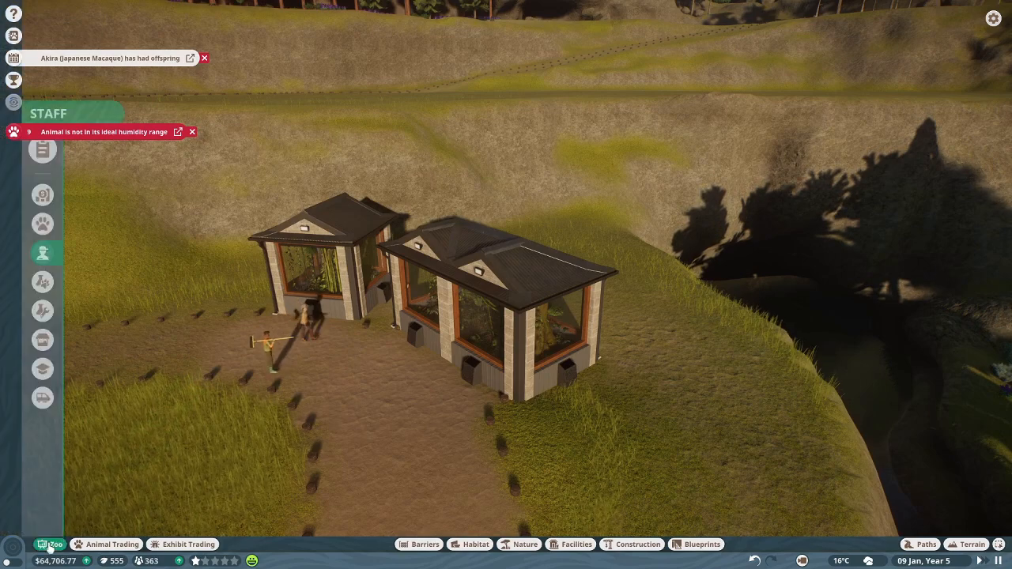
click(43, 253)
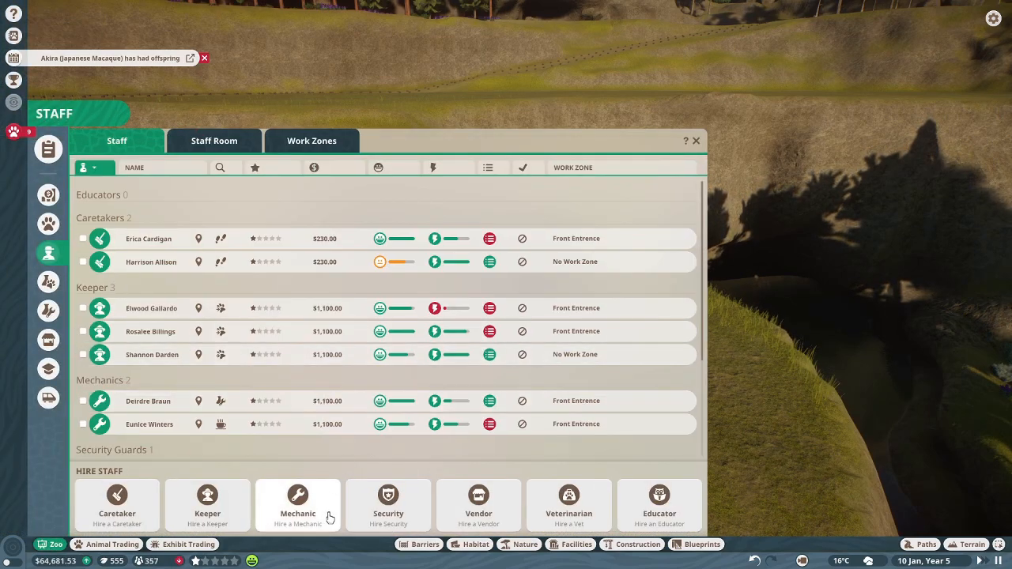
click(696, 141)
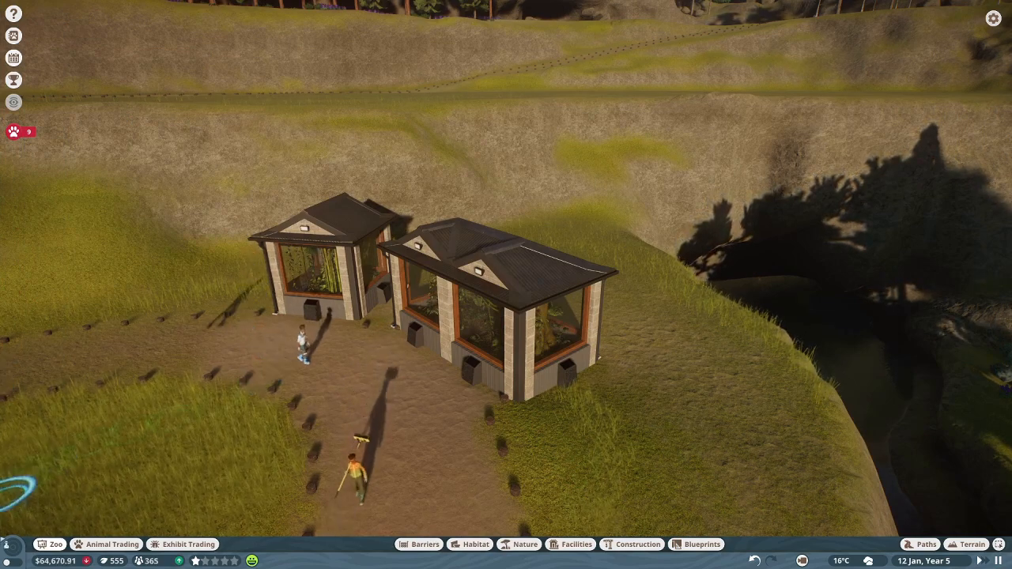
click(47, 253)
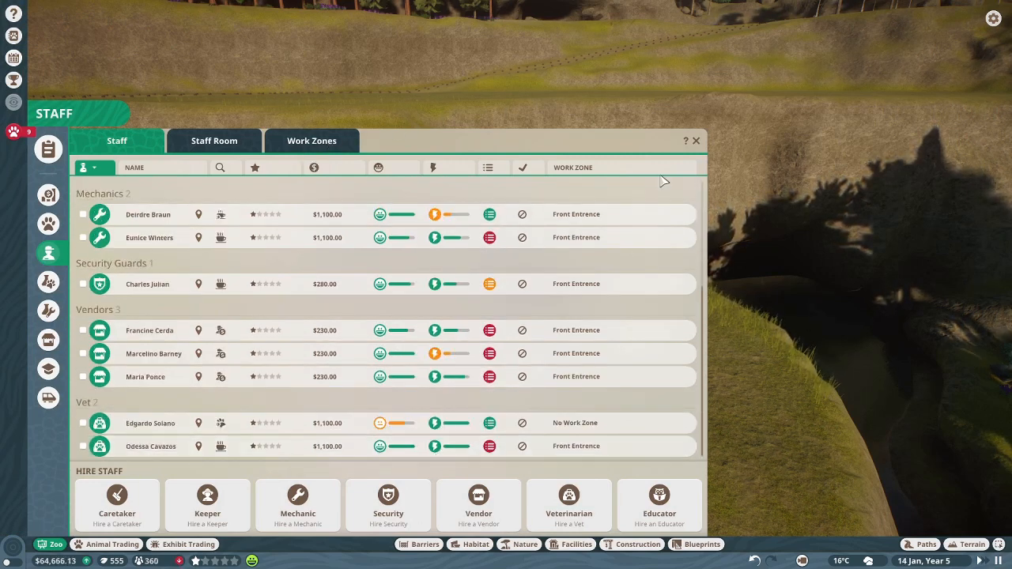
Step: Reopen the facilities catalogue to browse a small Research Center building
click(576, 544)
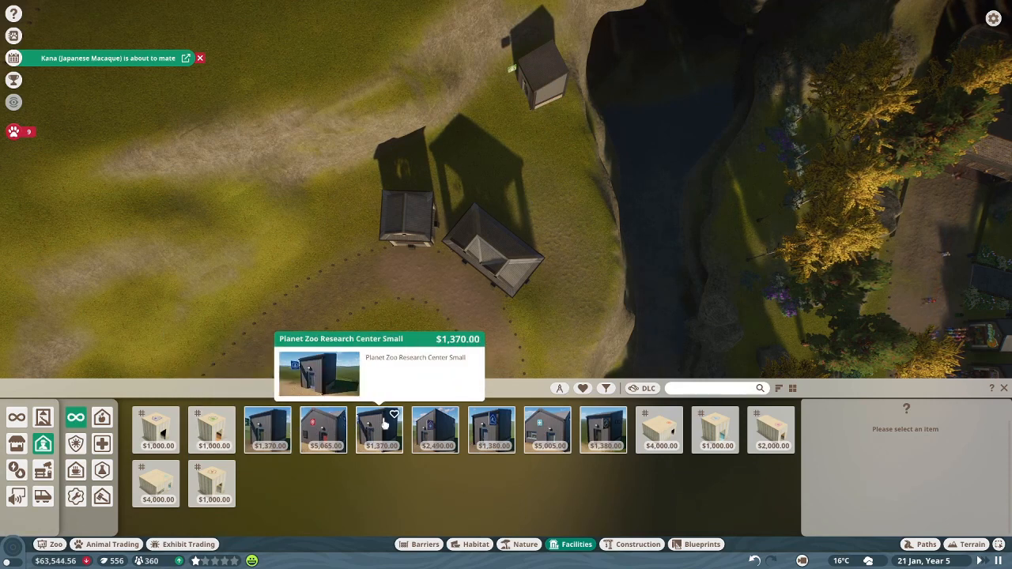
Step: Place a Planet Zoo Staff Room Small building beside the exhibit houses
click(437, 431)
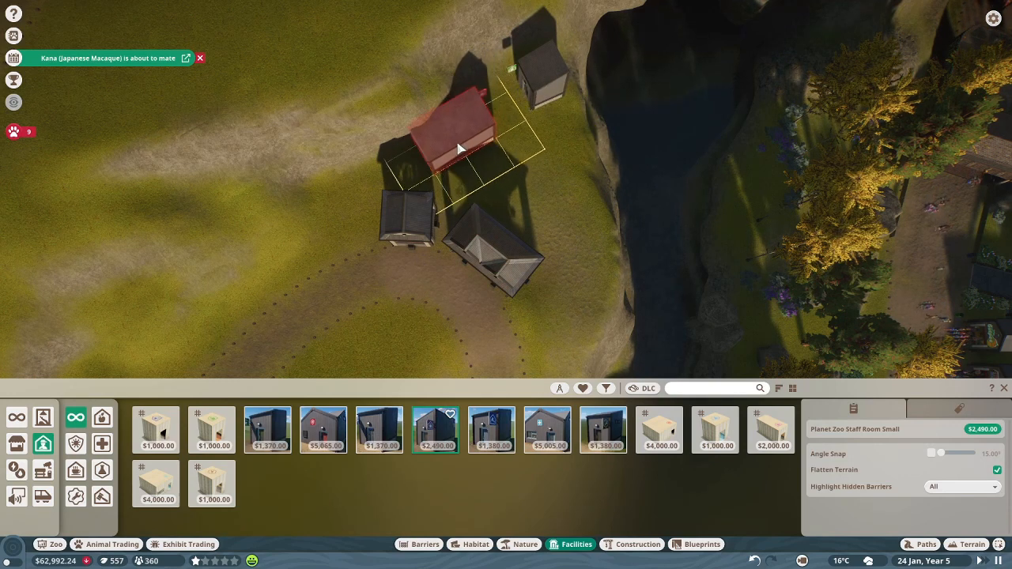
click(459, 142)
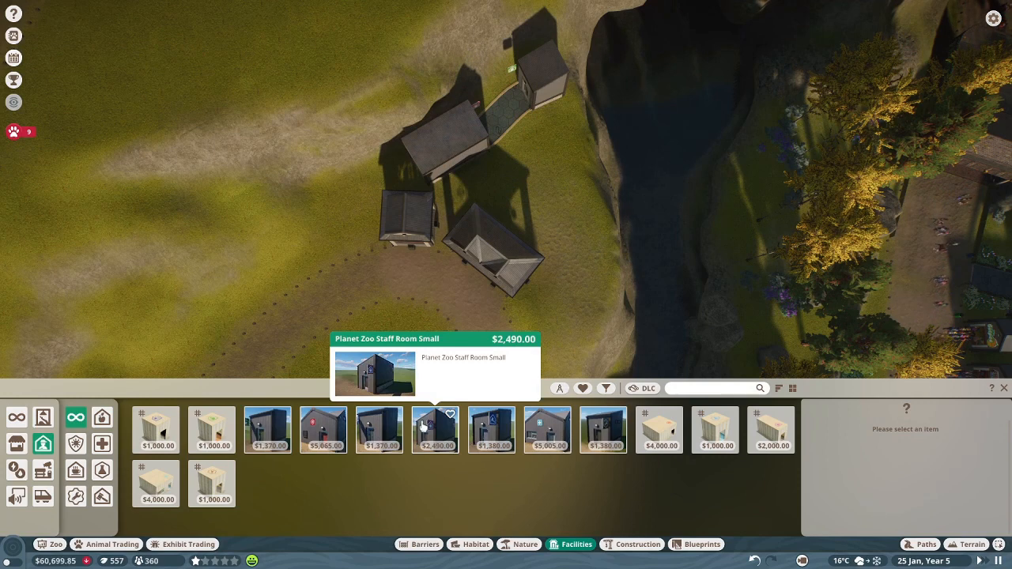
mouse_move(380, 430)
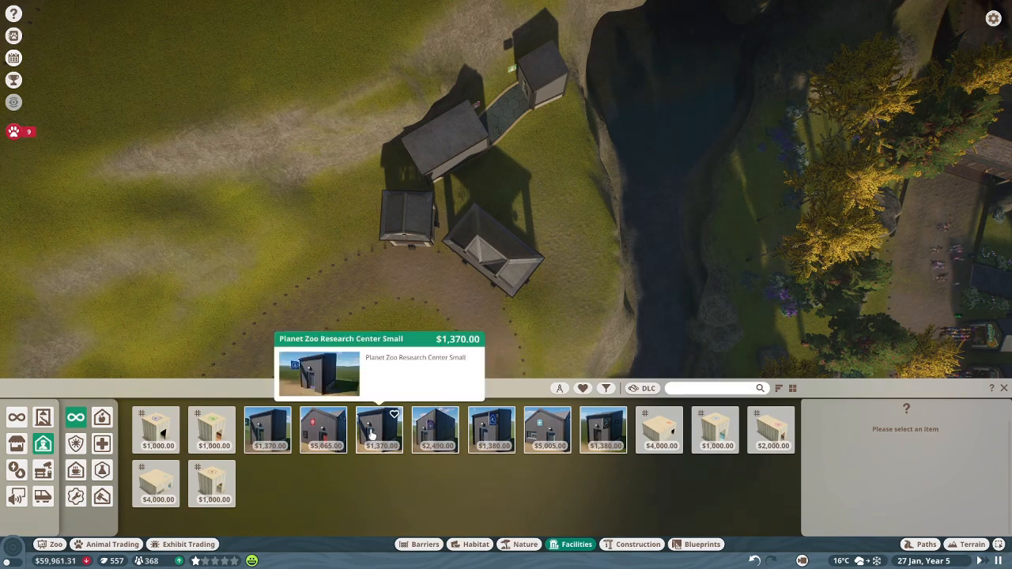
mouse_move(492, 430)
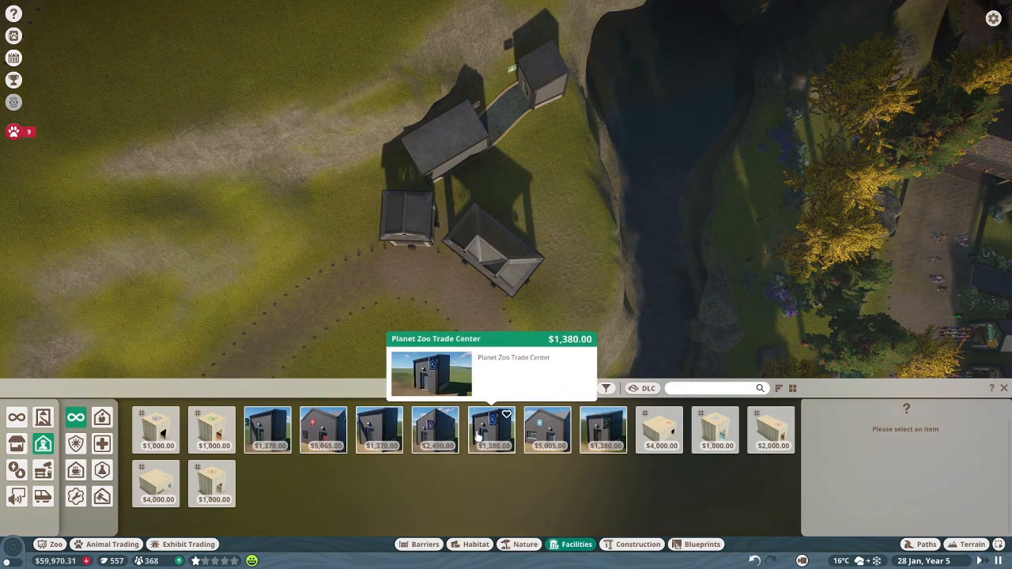
mouse_move(604, 430)
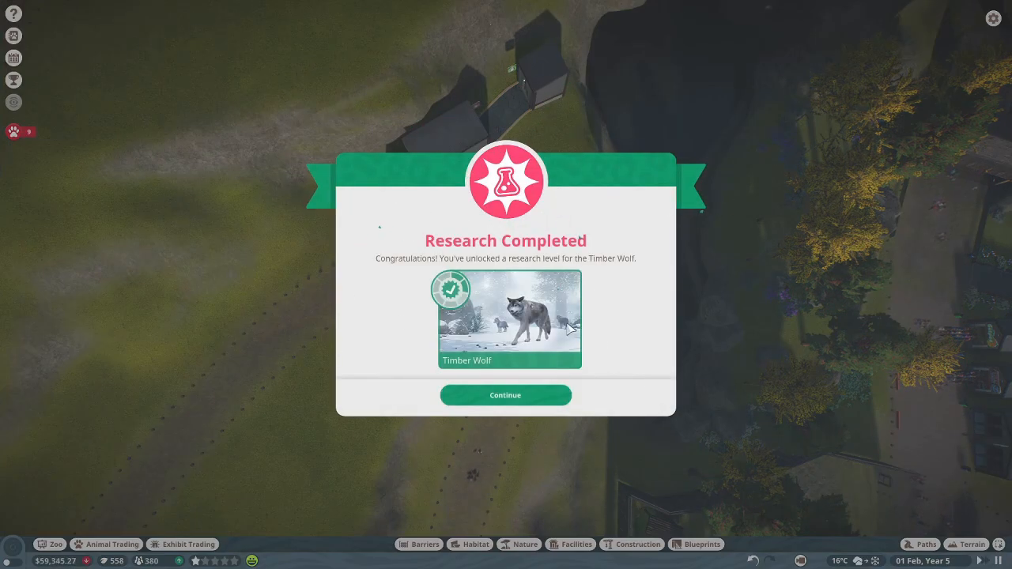
Step: Dismiss the Timber Wolf research notice and close the vet research overview
click(506, 396)
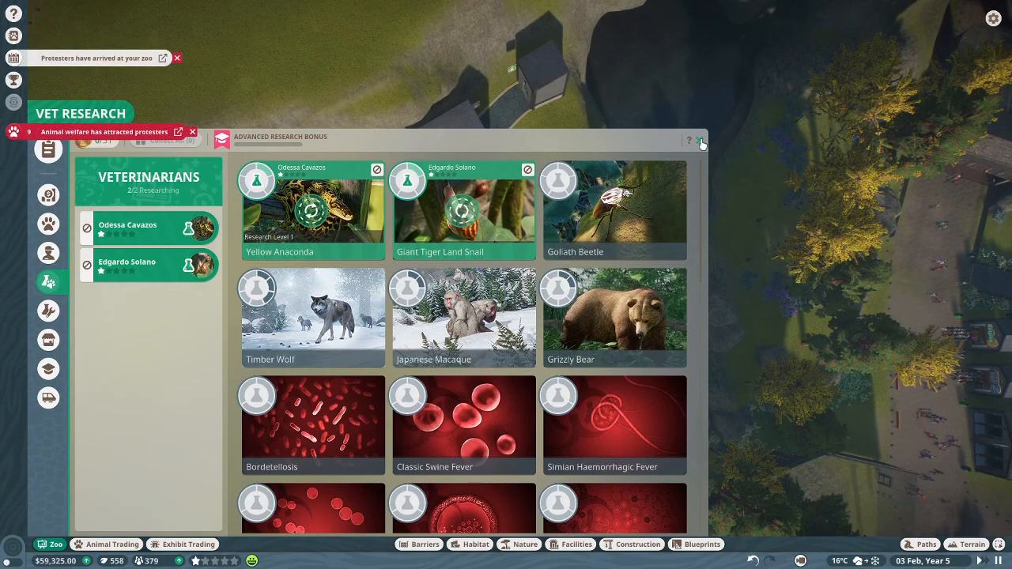
click(702, 139)
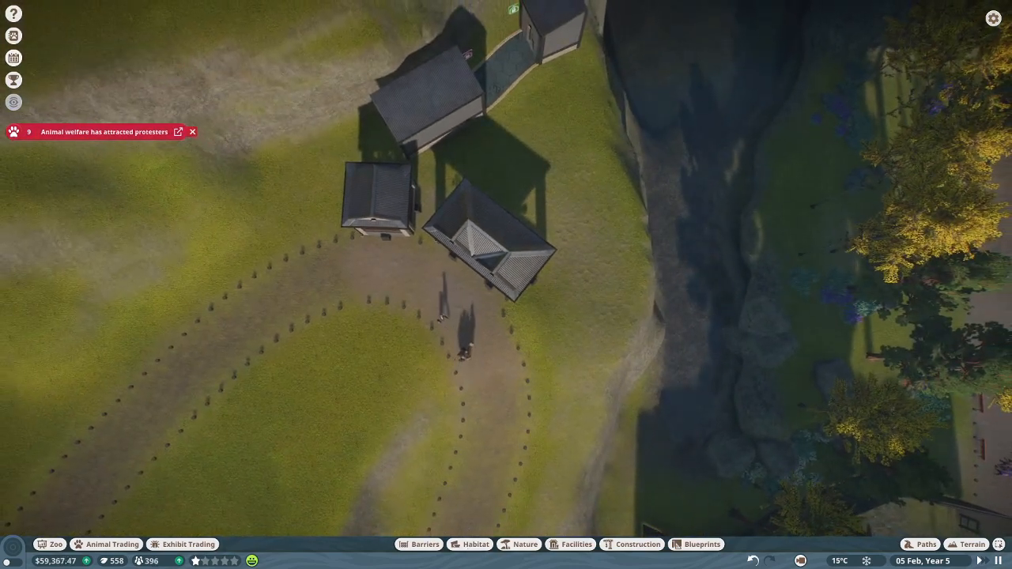
Step: Bring up the staff work zones overview listing Front Entrance and three unassigned staff
click(925, 544)
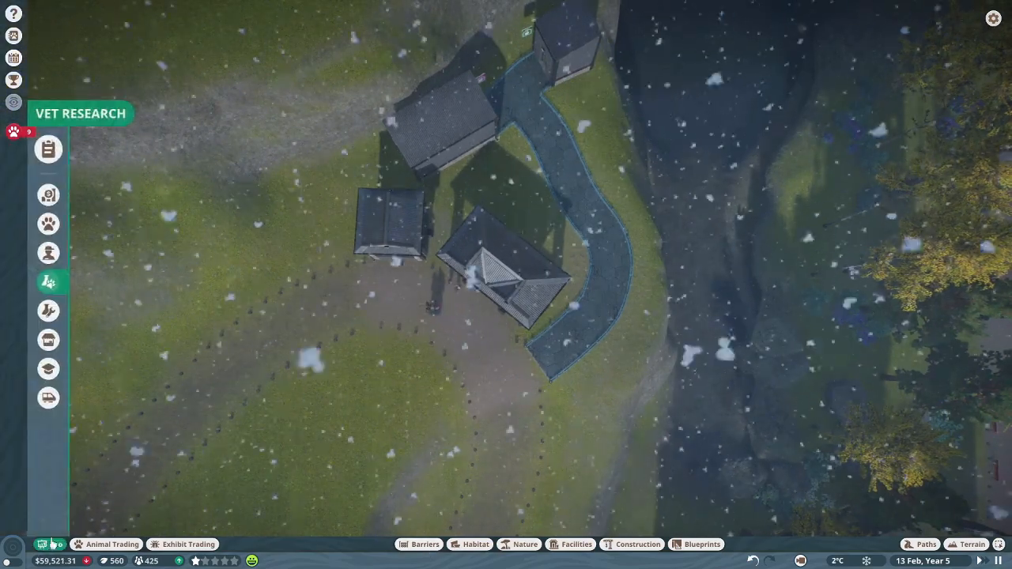
click(48, 253)
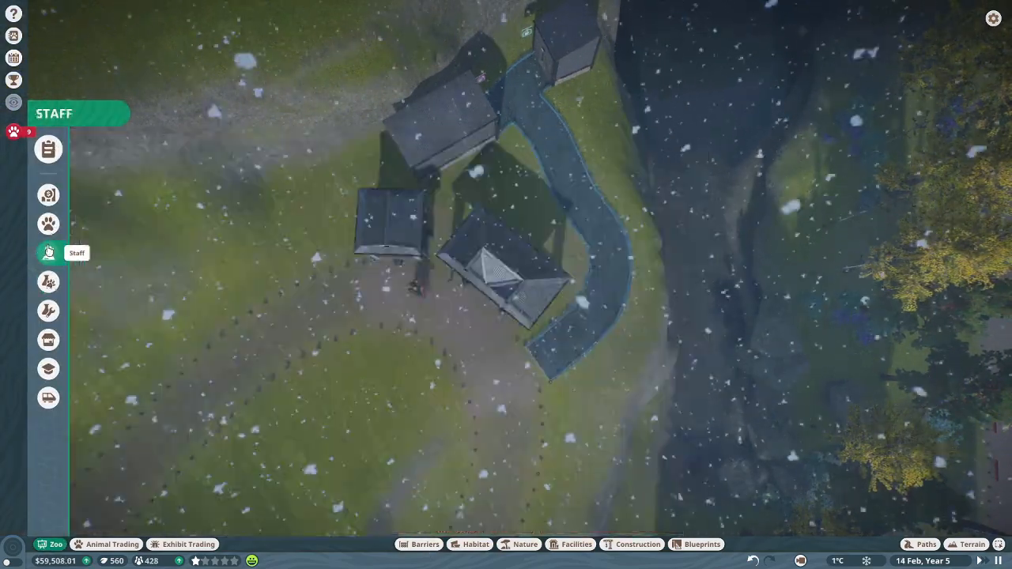
click(48, 253)
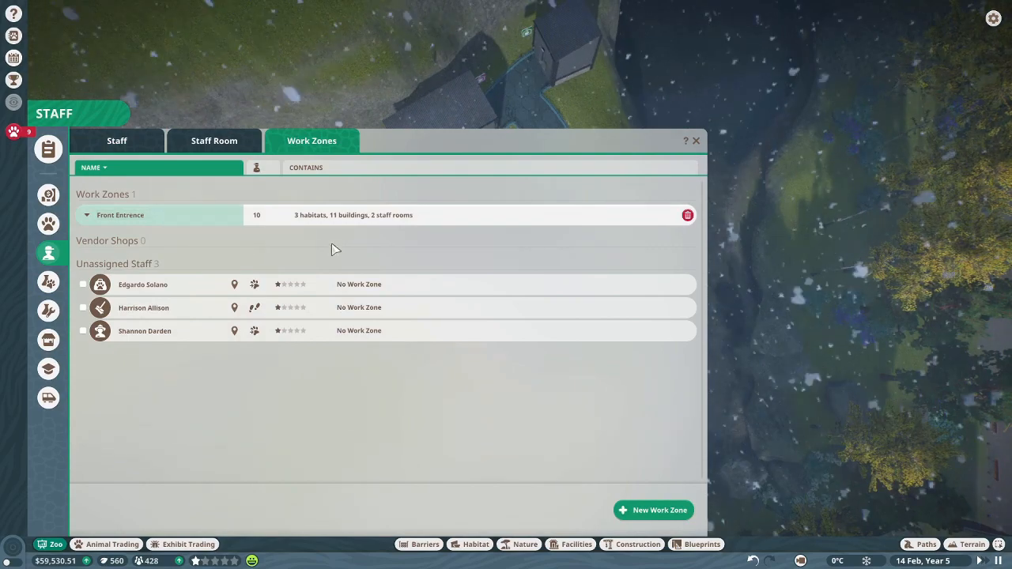
Step: Create a new work zone around the buildings and staff room and name it 'Mid Left'
click(652, 509)
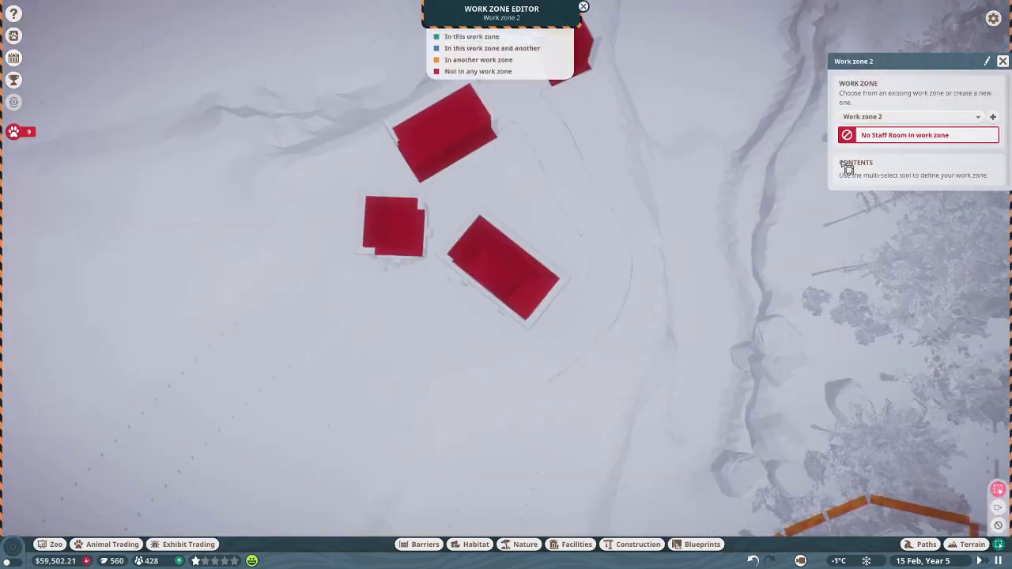
click(987, 60)
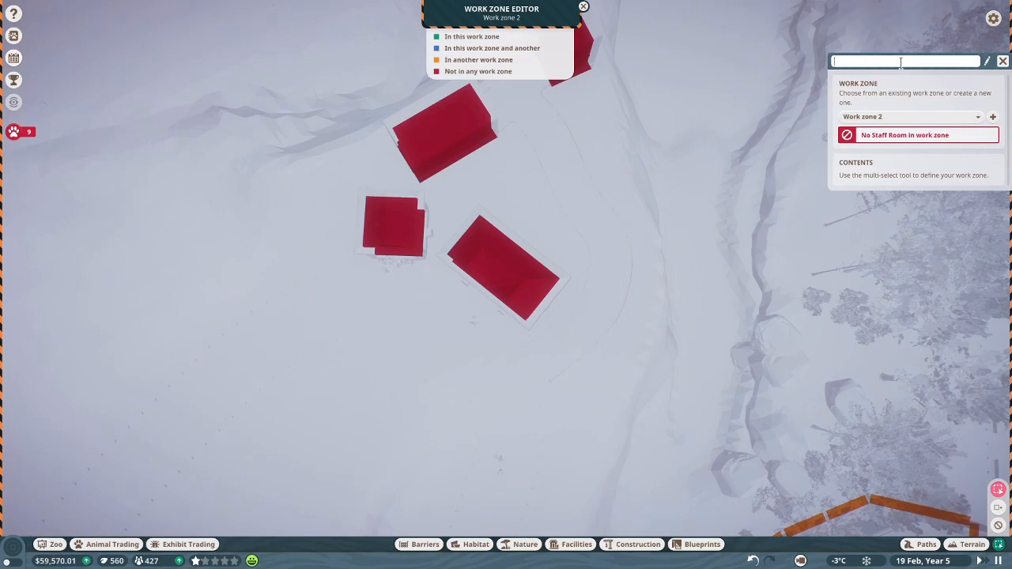
text(Mid)
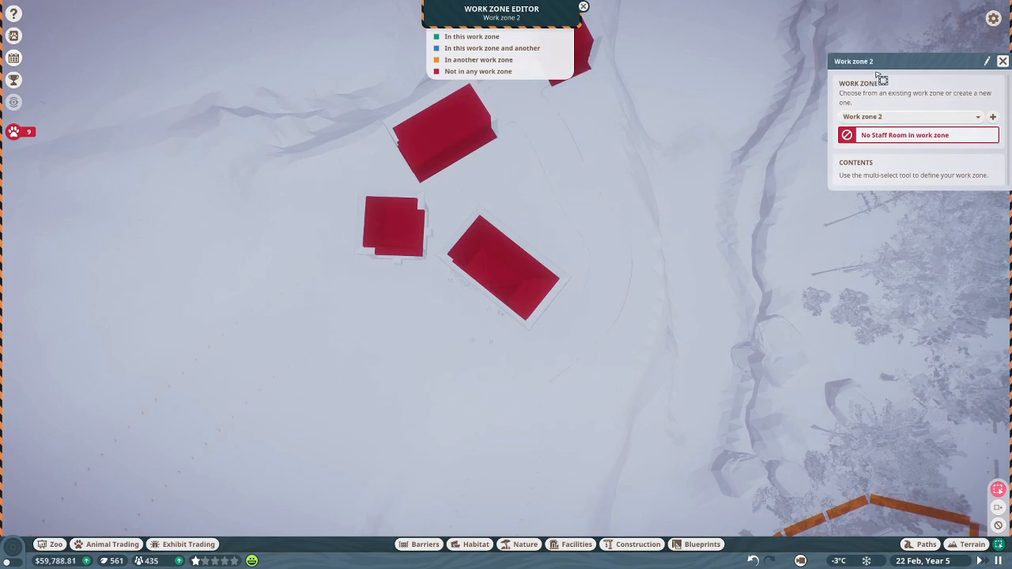
click(987, 60)
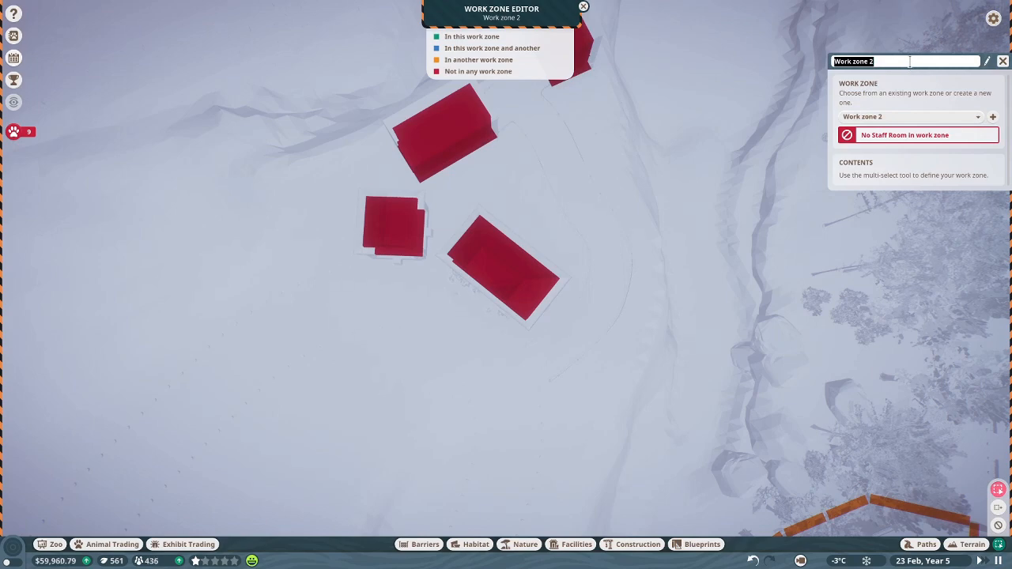
text(Mid Left)
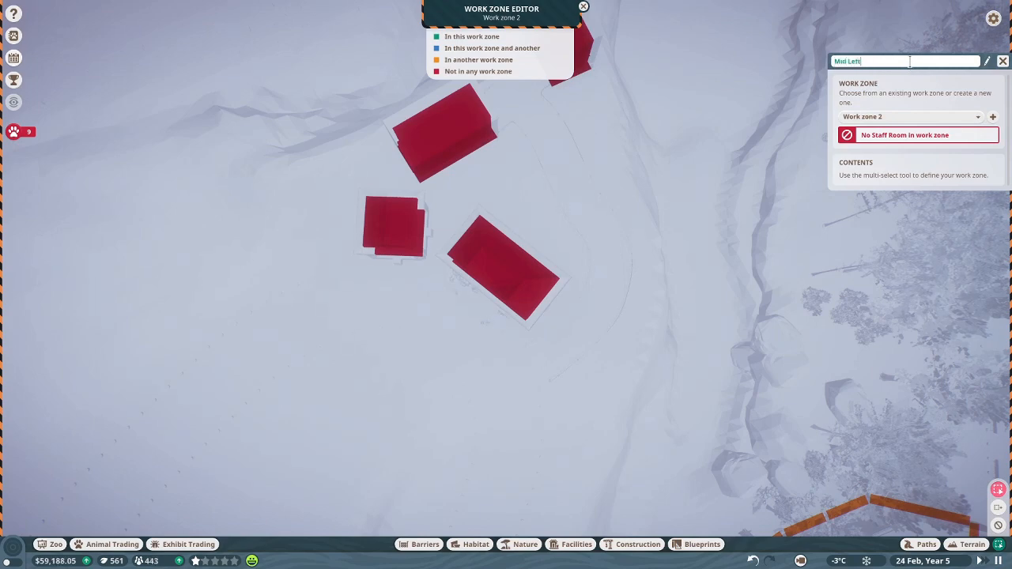
key(enter)
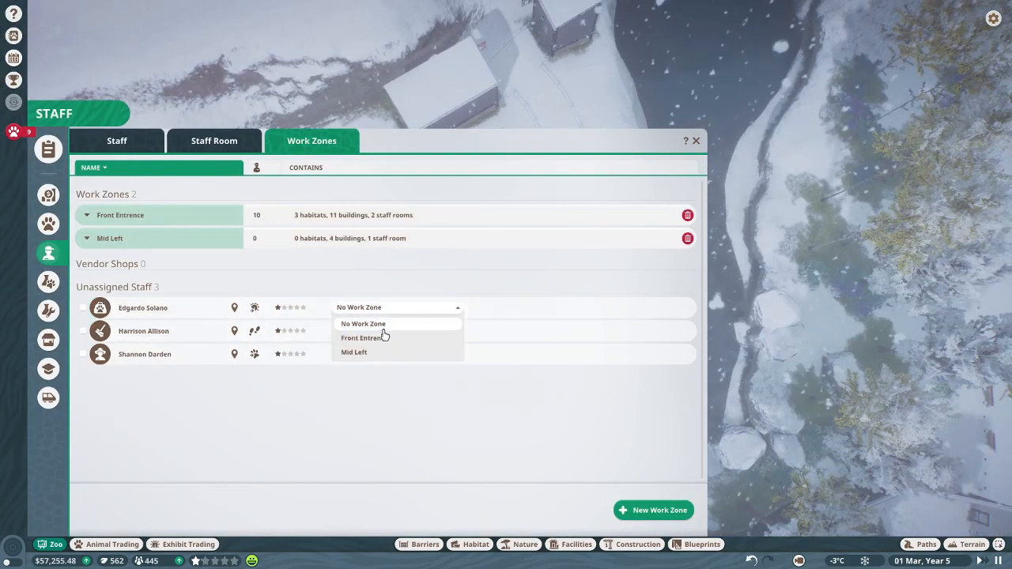
Step: Assign the three unassigned staff members to the Mid Left work zone
click(354, 351)
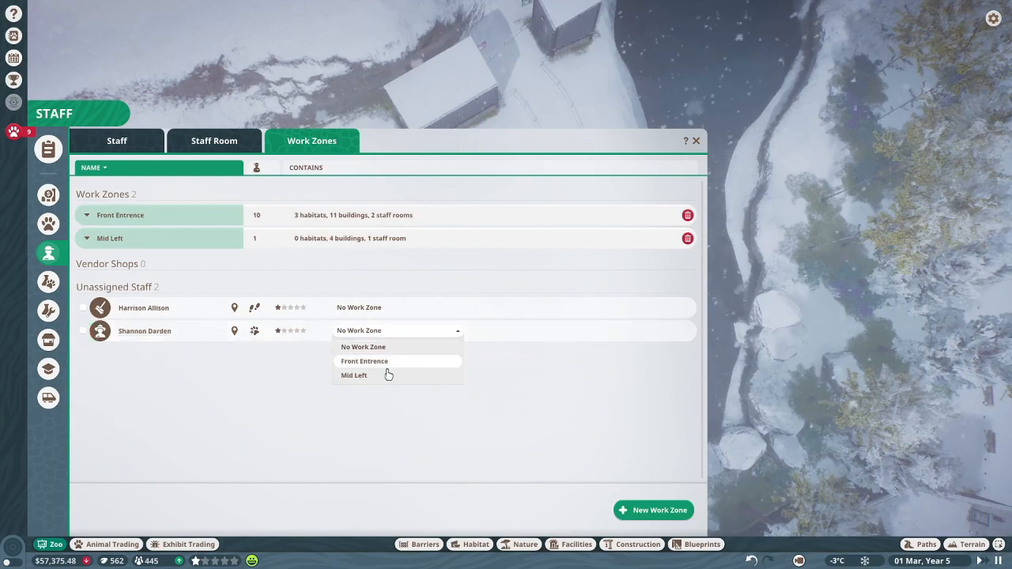
click(354, 375)
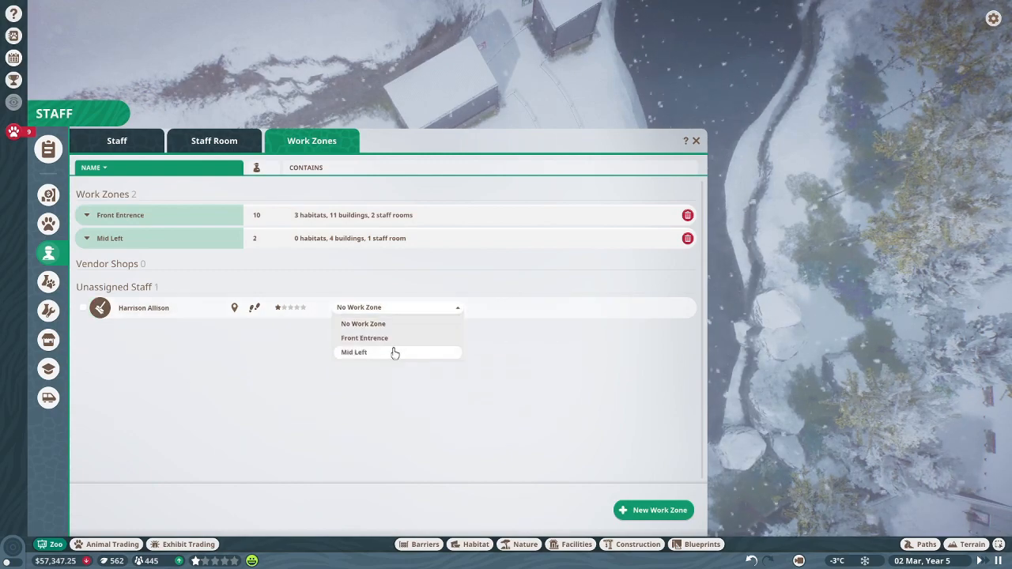
click(355, 352)
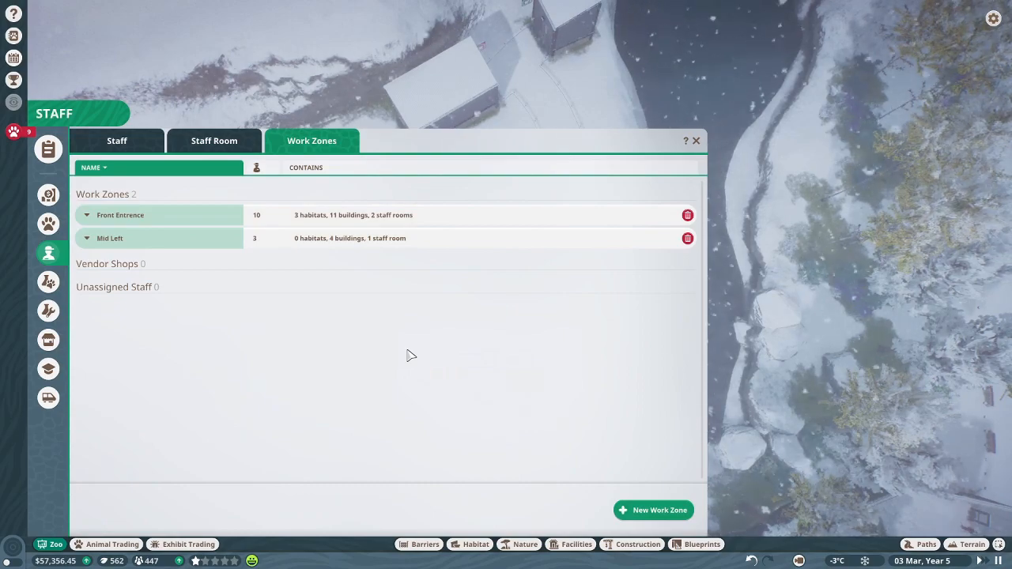
mouse_move(351, 208)
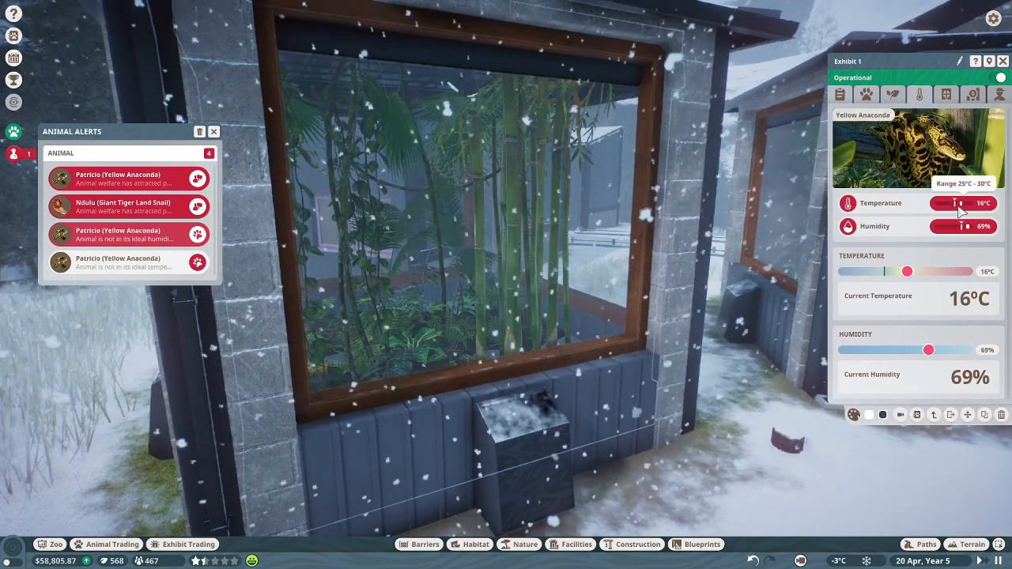
Step: Raise the Yellow Anaconda exhibit's climate to 25°C and 89% humidity and review its welfare readings
drag(907, 272, 921, 272)
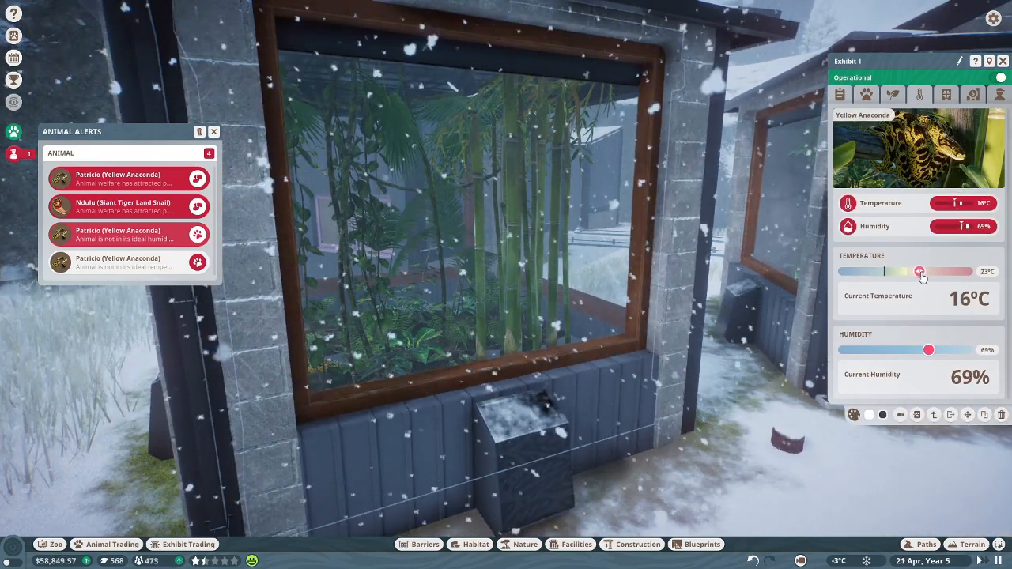
drag(930, 349, 952, 350)
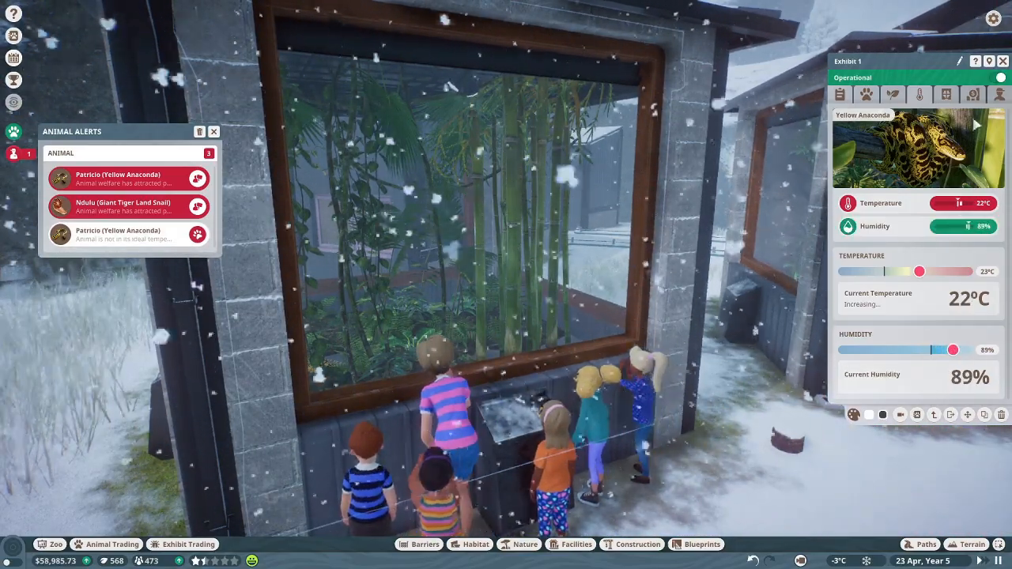
click(867, 95)
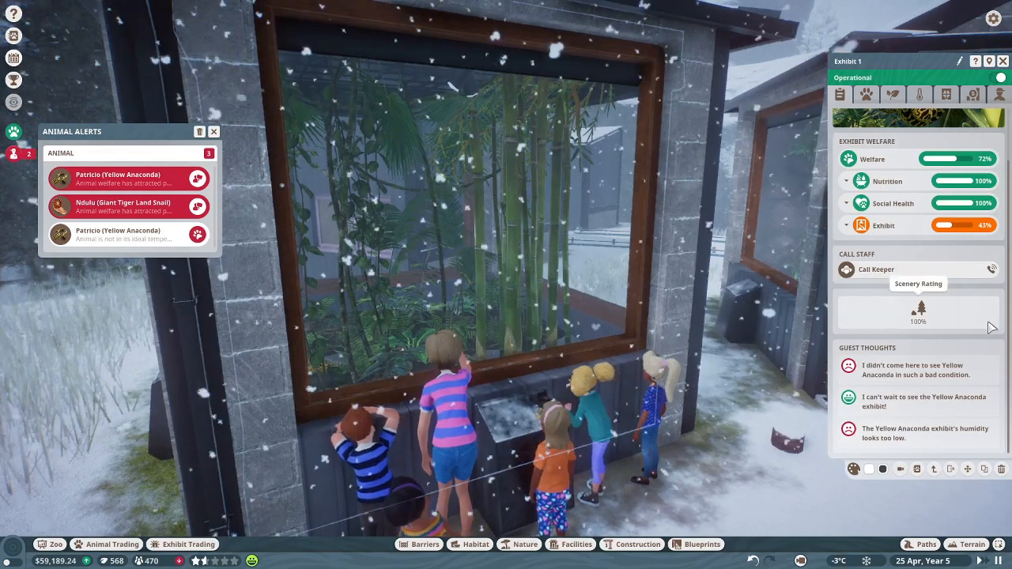
click(866, 95)
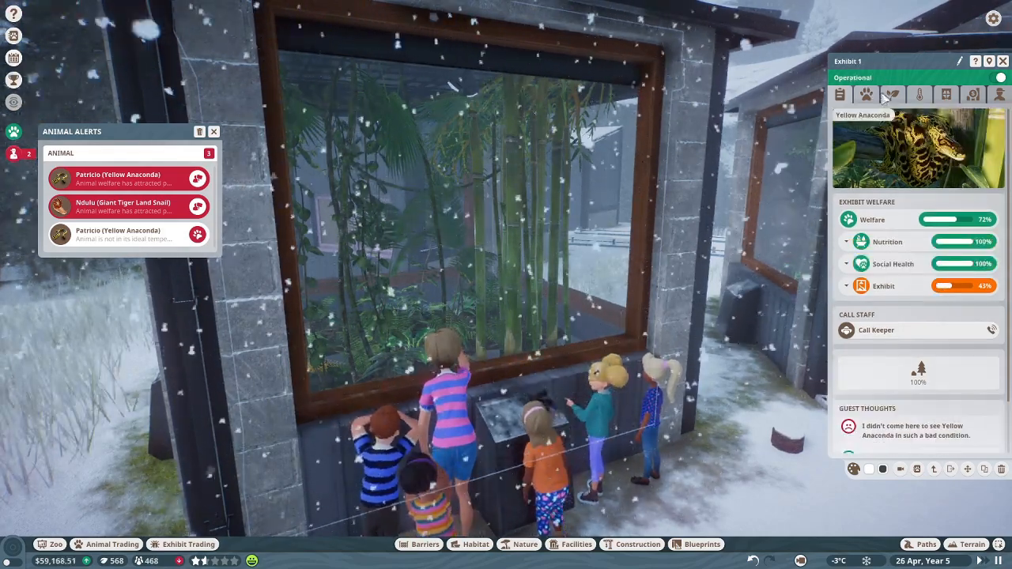
click(920, 95)
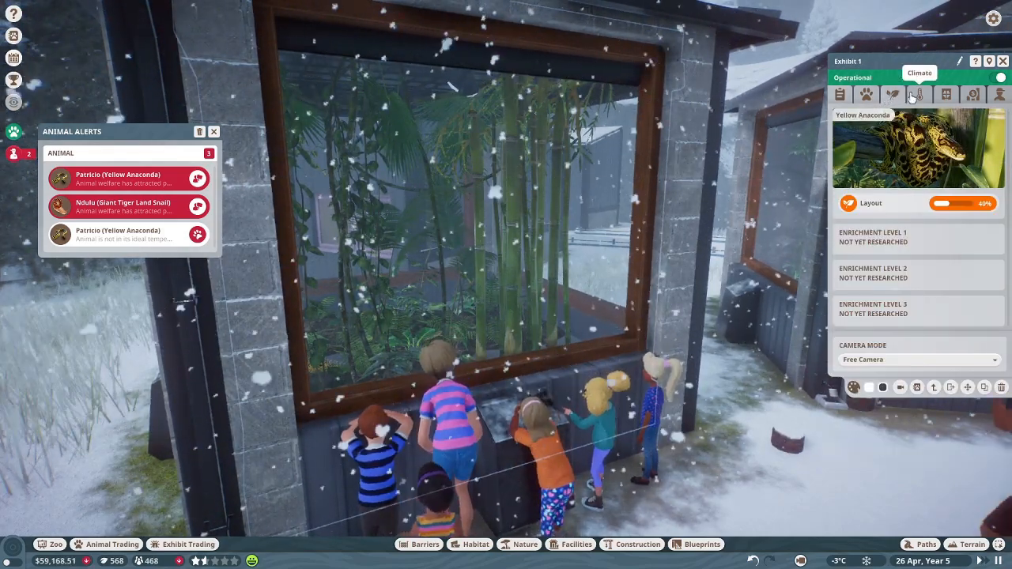
click(915, 95)
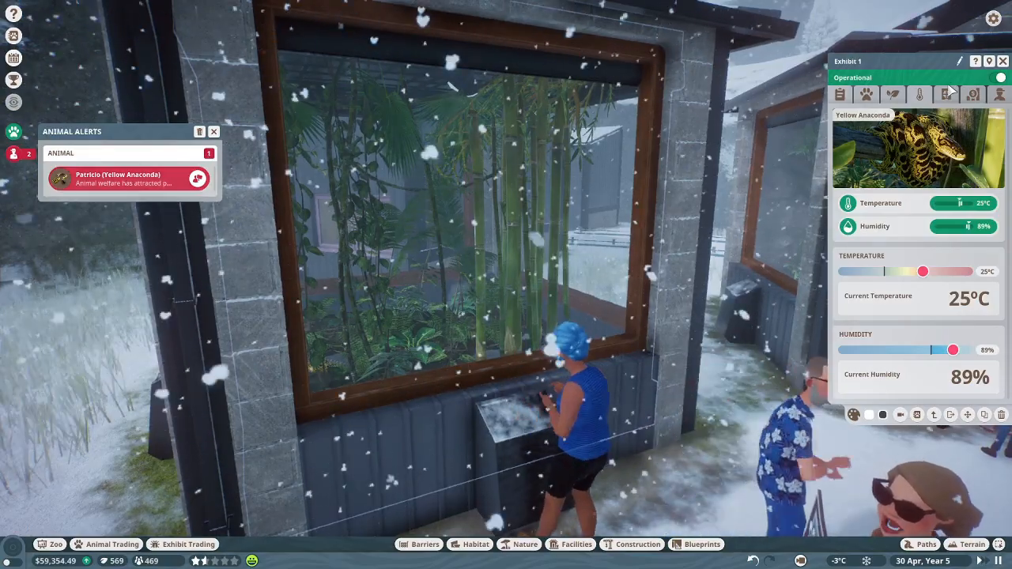
click(1000, 95)
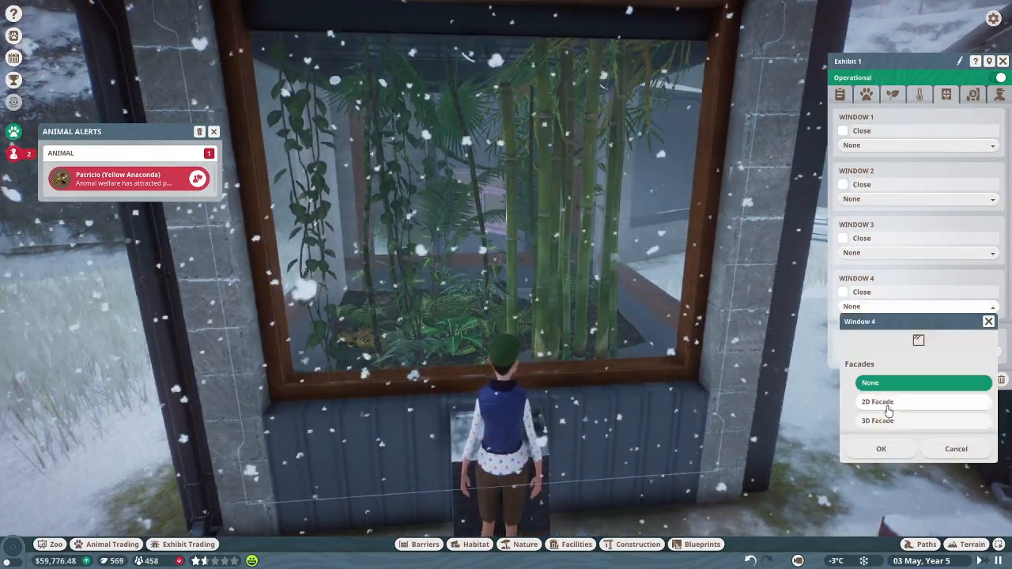
Step: Switch windows 4, 3 and 1 of the Yellow Anaconda exhibit to the 3D Facade
click(881, 450)
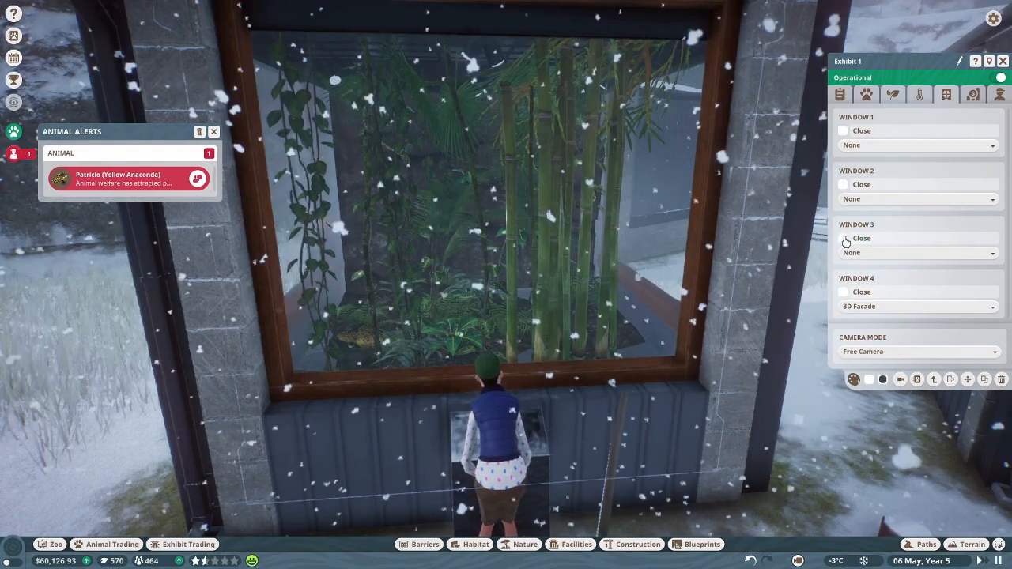
click(917, 253)
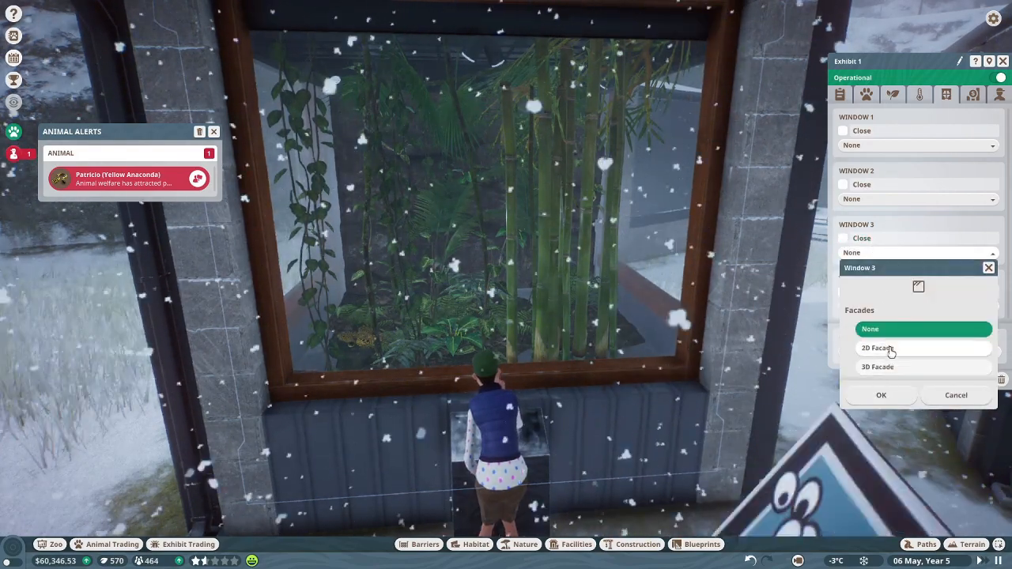
click(878, 367)
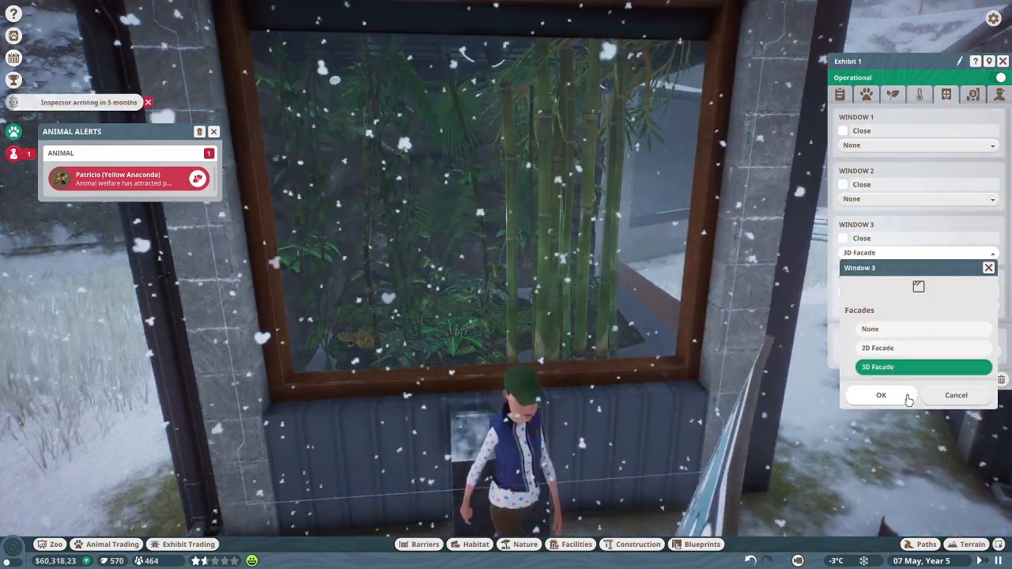
click(881, 396)
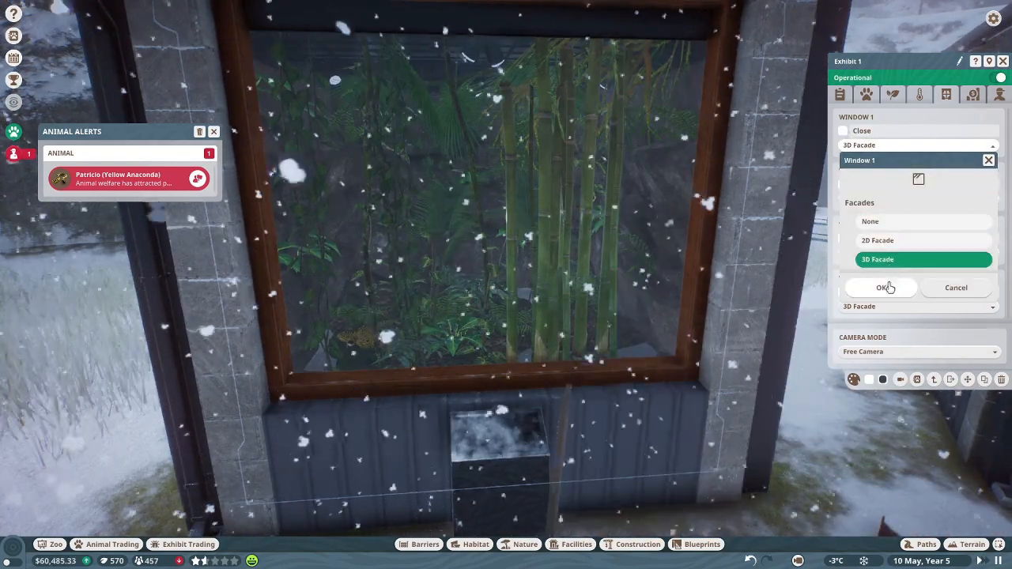
click(882, 288)
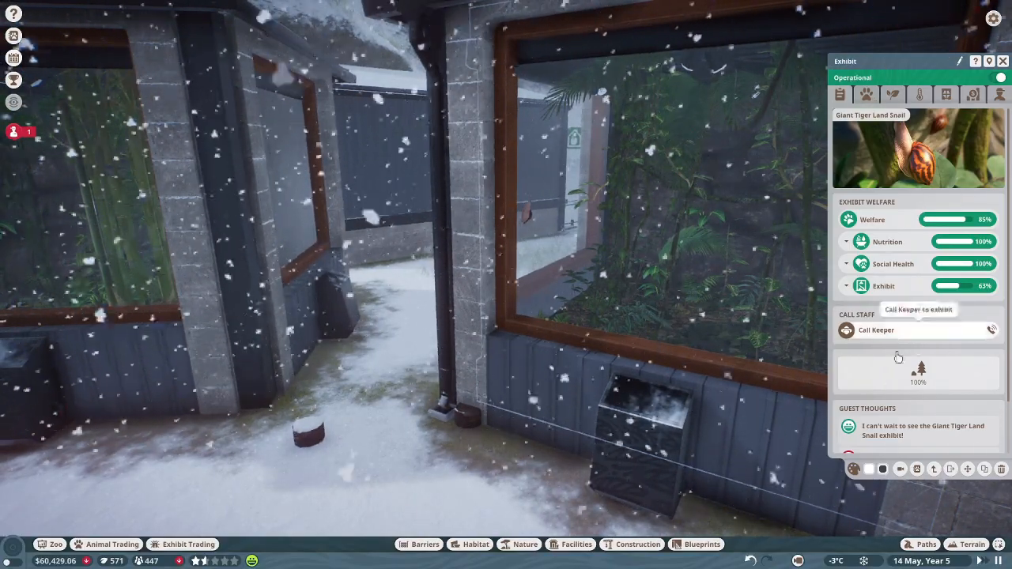
Step: Switch the Giant Tiger Land Snail exhibit's windows to the 3D Facade
click(919, 95)
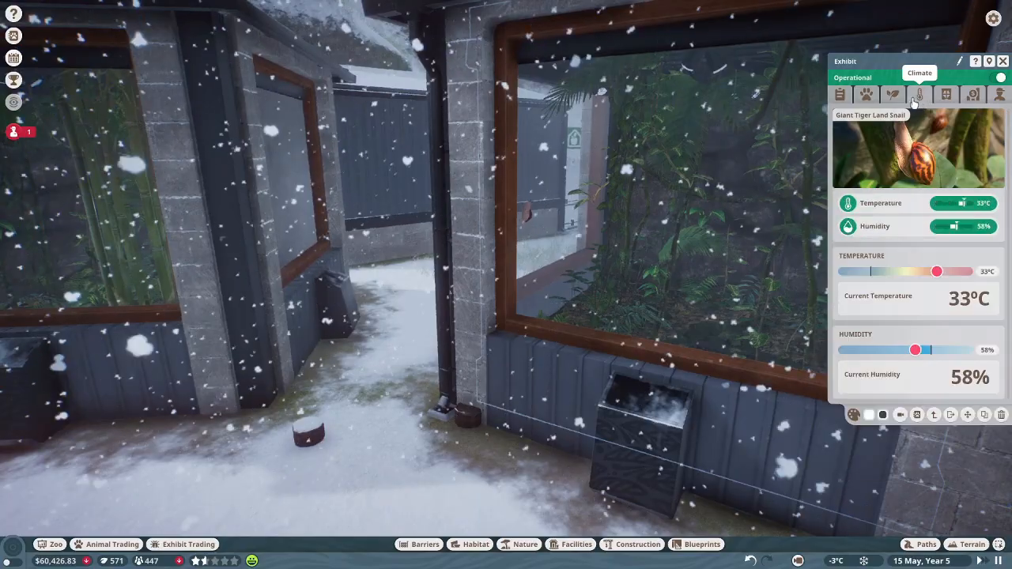
click(946, 95)
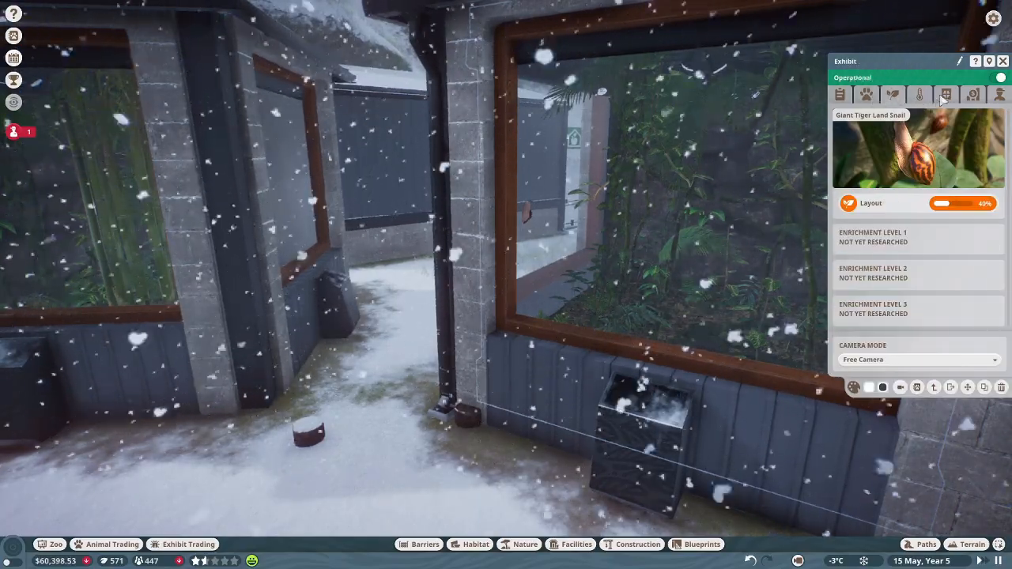
click(946, 95)
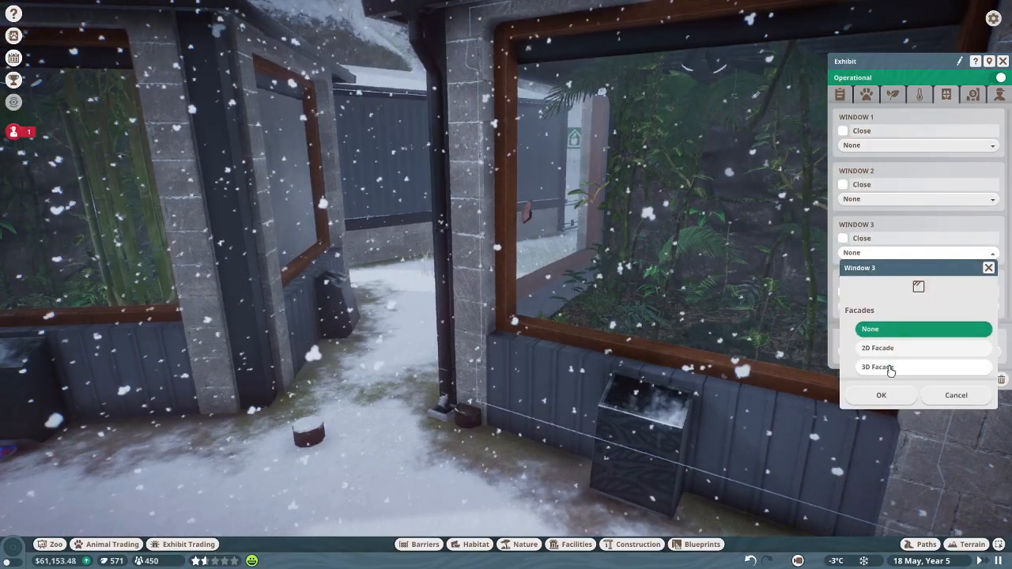
click(876, 367)
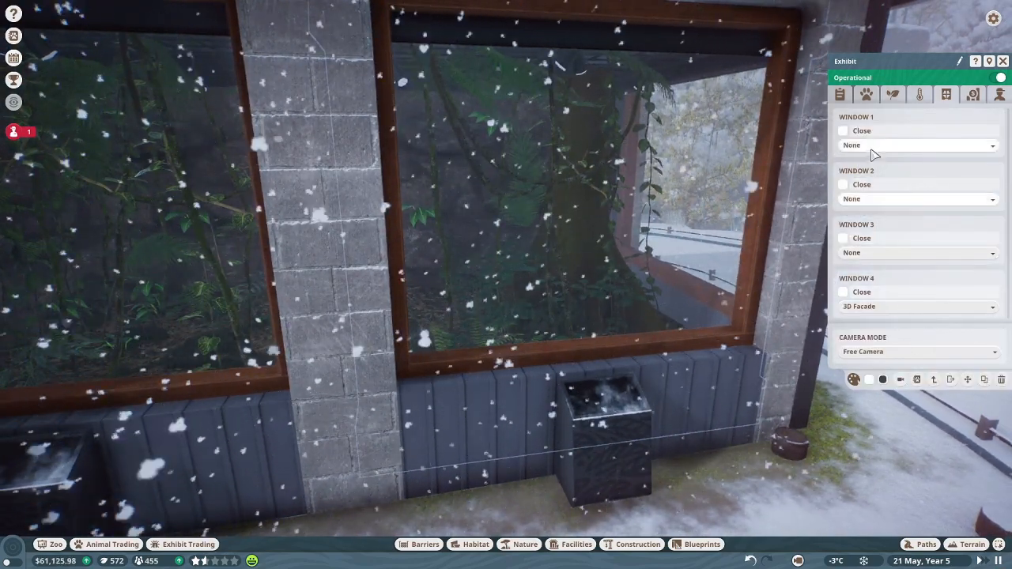
click(843, 183)
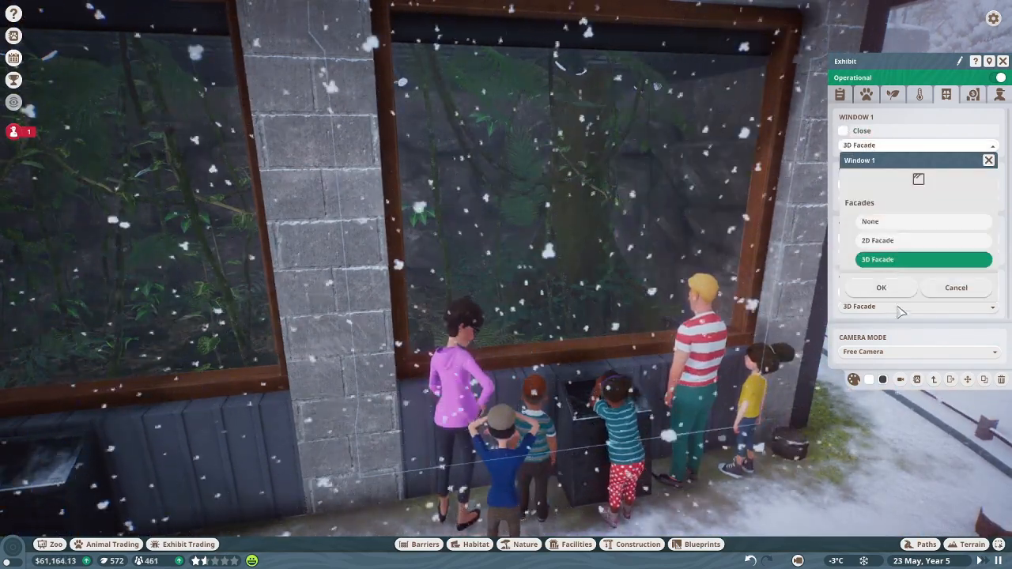
click(881, 288)
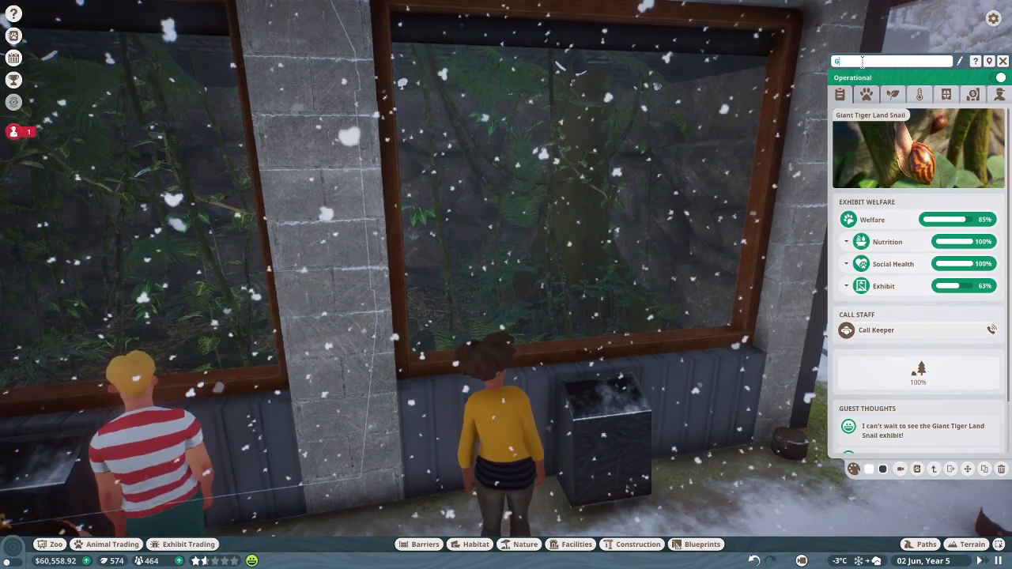
Step: Rename the snail exhibit 'Giant Ti…' and start renaming the anaconda exhibit 'Yell…'
text(Giant Ti)
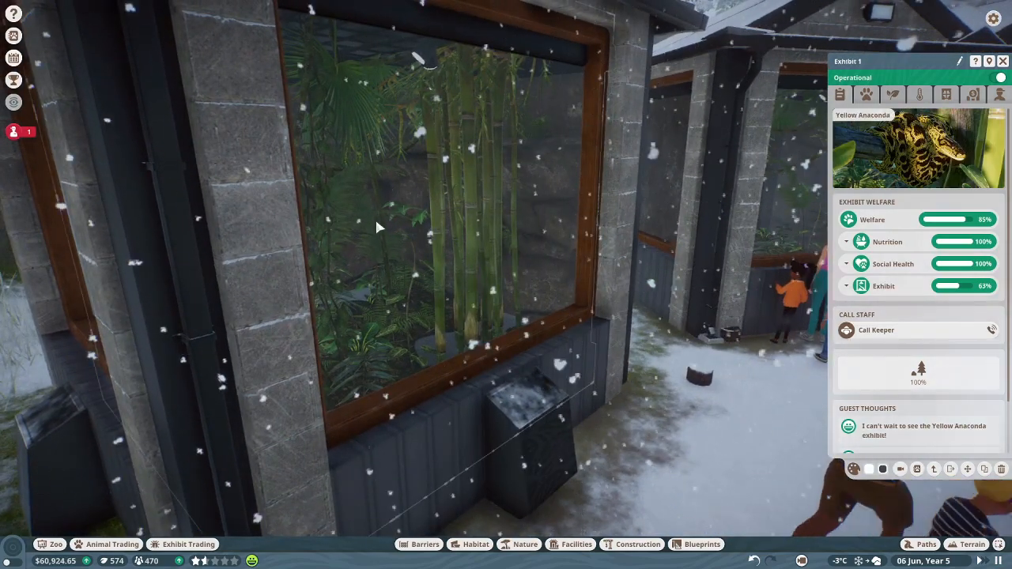
click(885, 60)
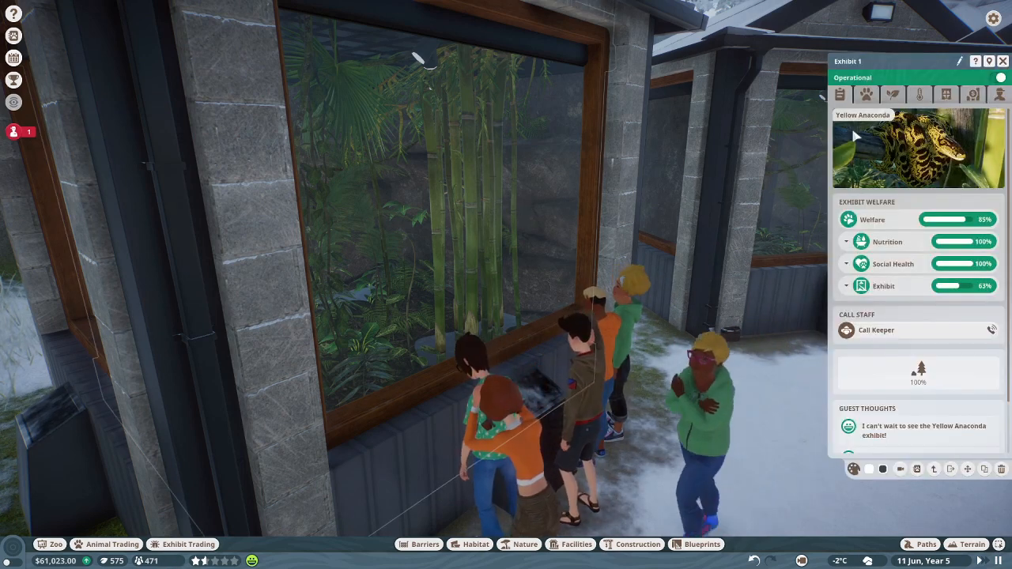
click(878, 62)
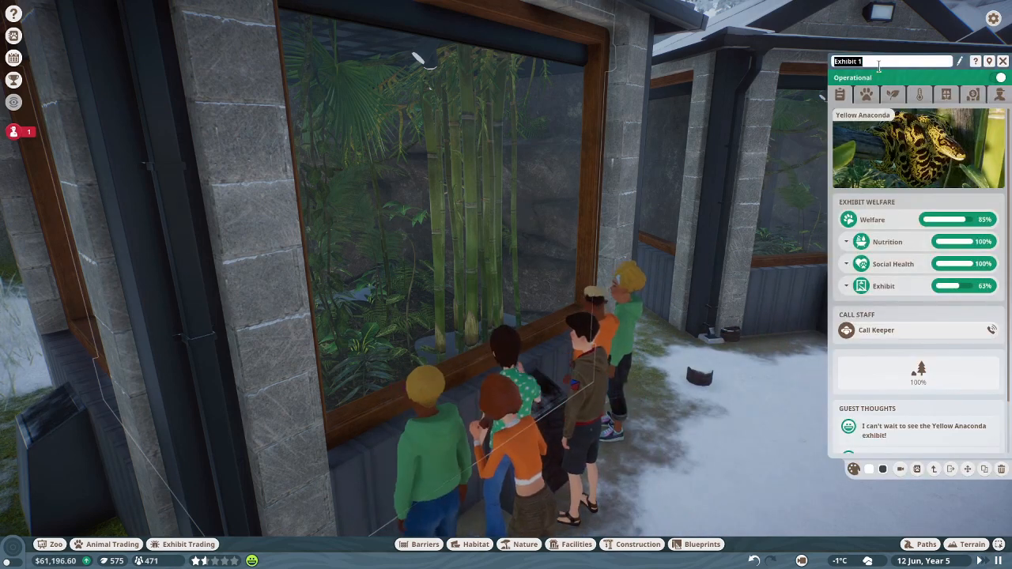
text(Yell)
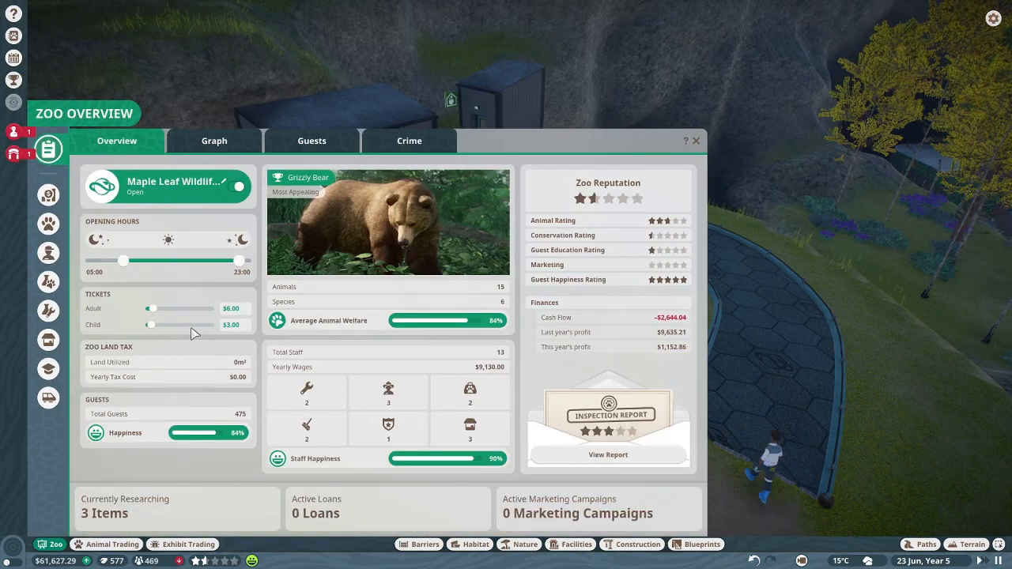
Step: Raise the adult and child ticket prices, then close the zoo overview
click(231, 309)
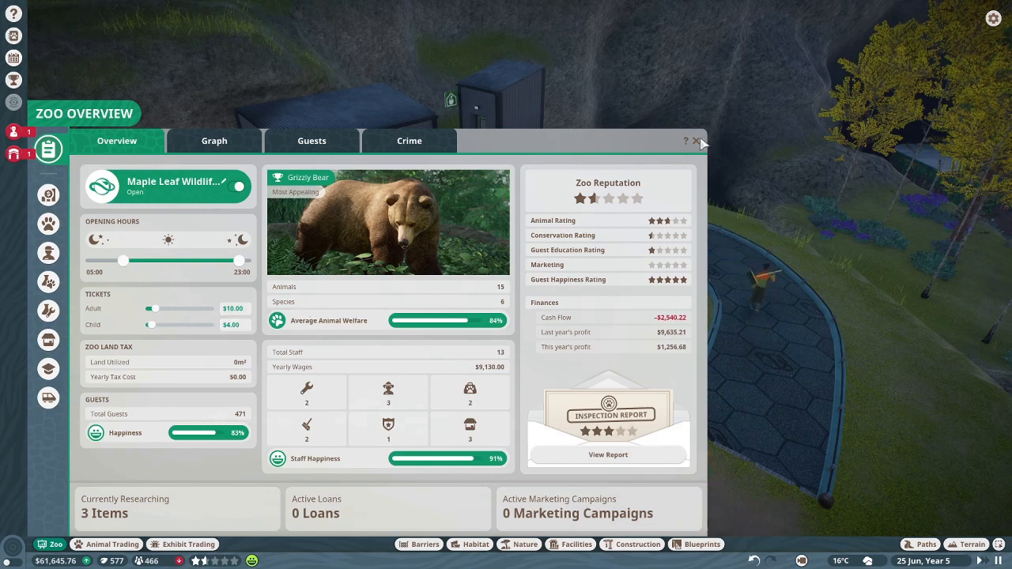
click(699, 140)
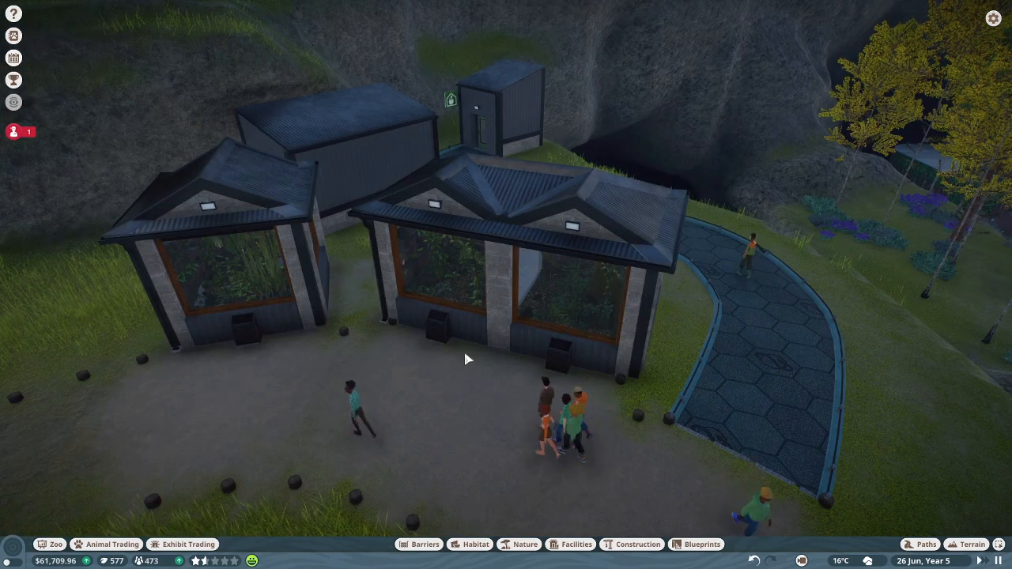
Step: Link the education boards to Giant Tiger Land Snail and Yellow Anaconda content, then show the staff alerts
click(556, 351)
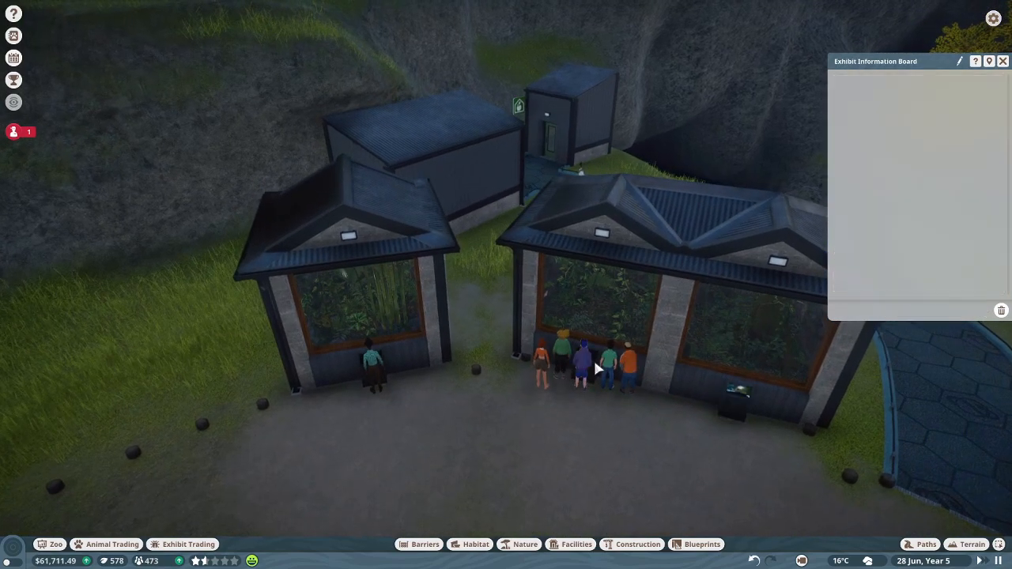
click(582, 356)
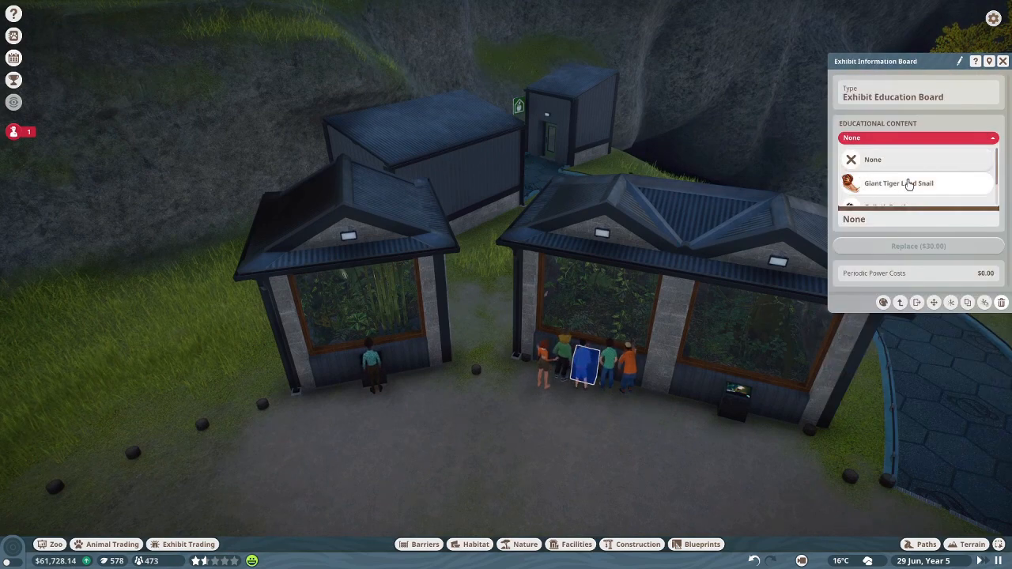
click(898, 183)
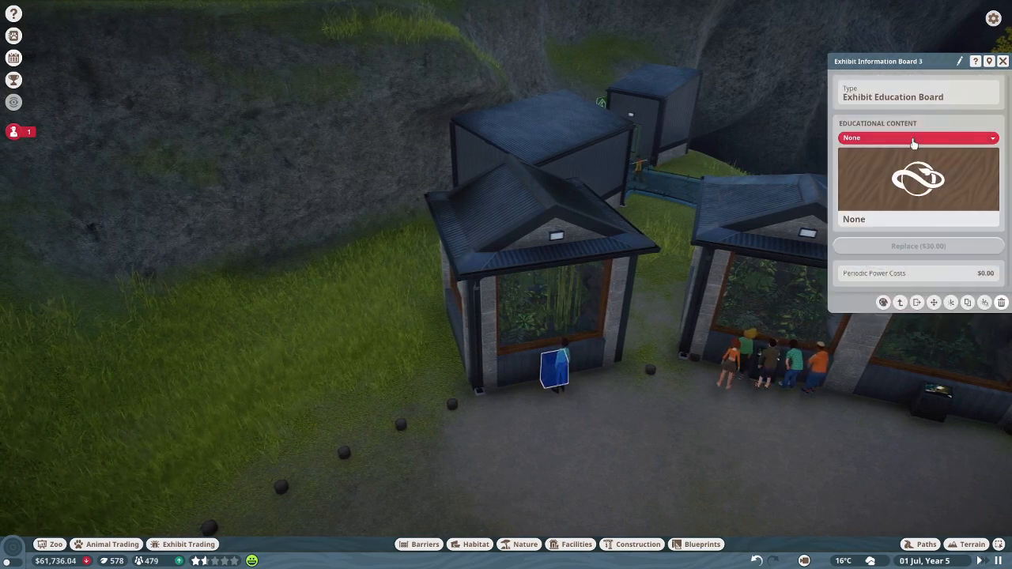
click(917, 138)
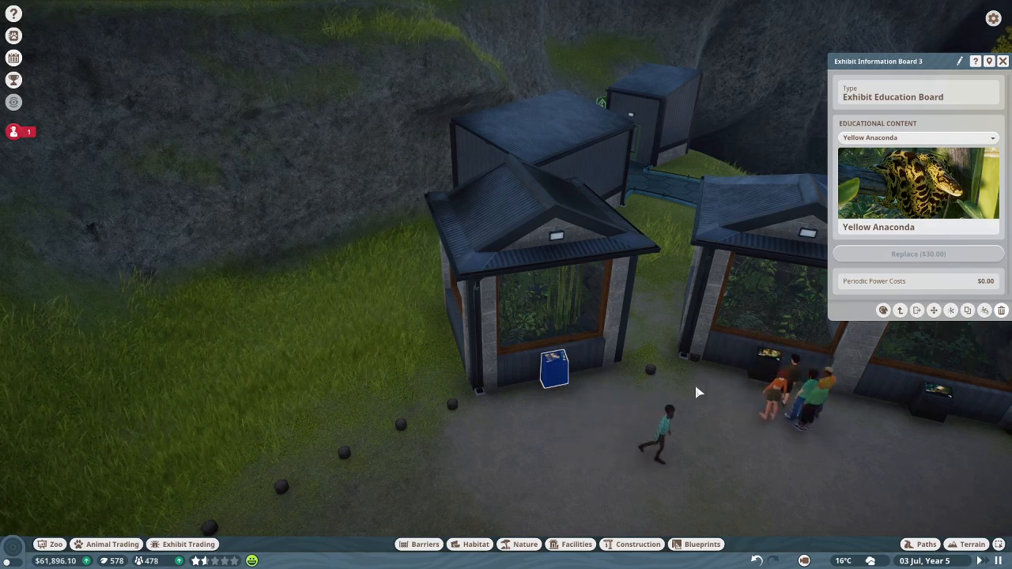
mouse_move(753, 500)
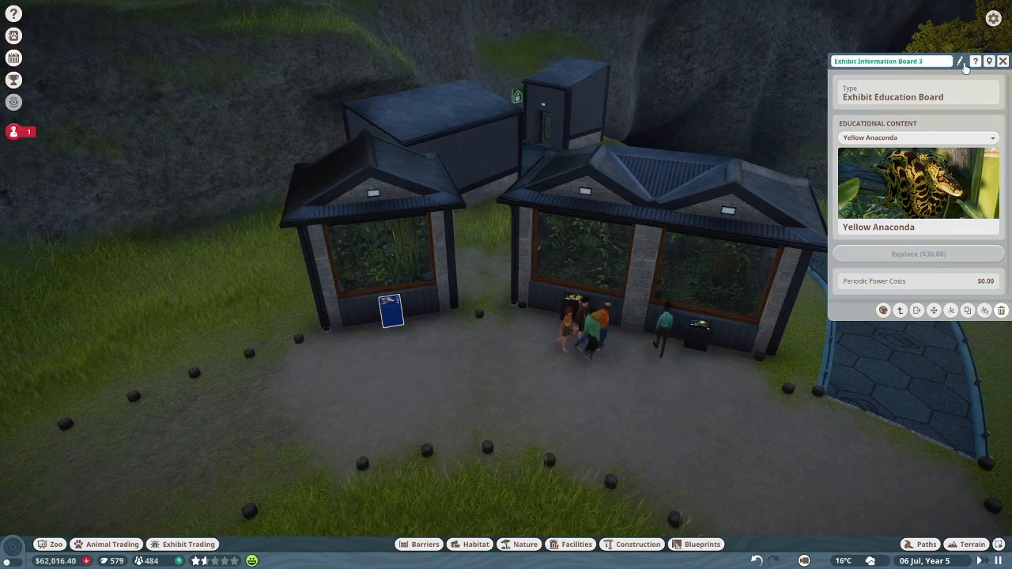
click(1003, 60)
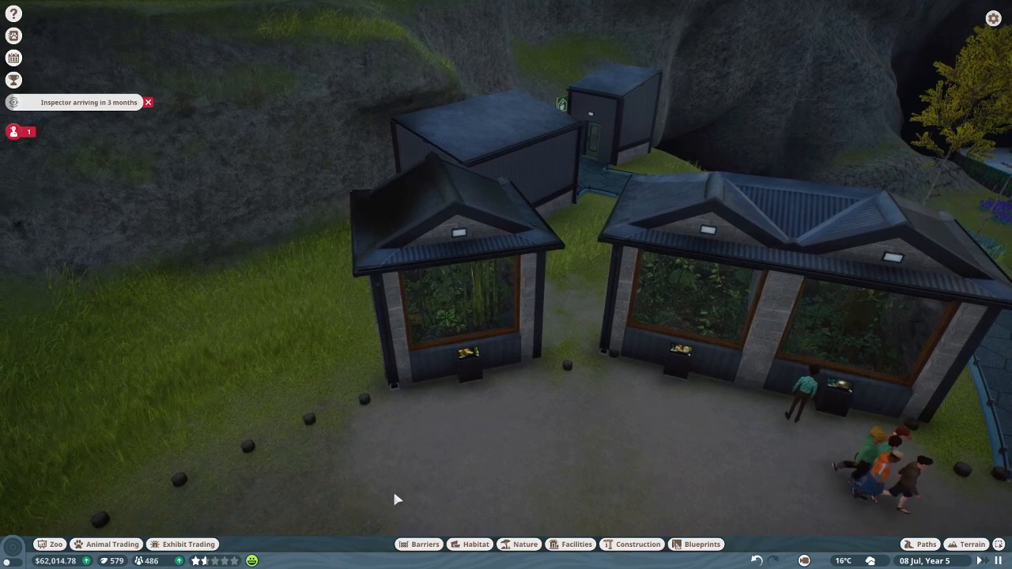
click(13, 133)
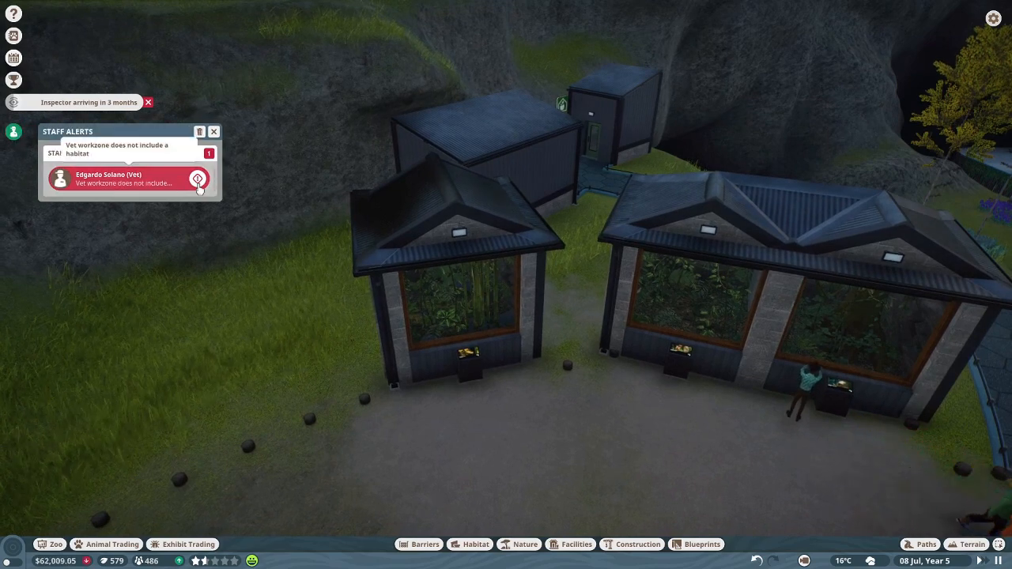